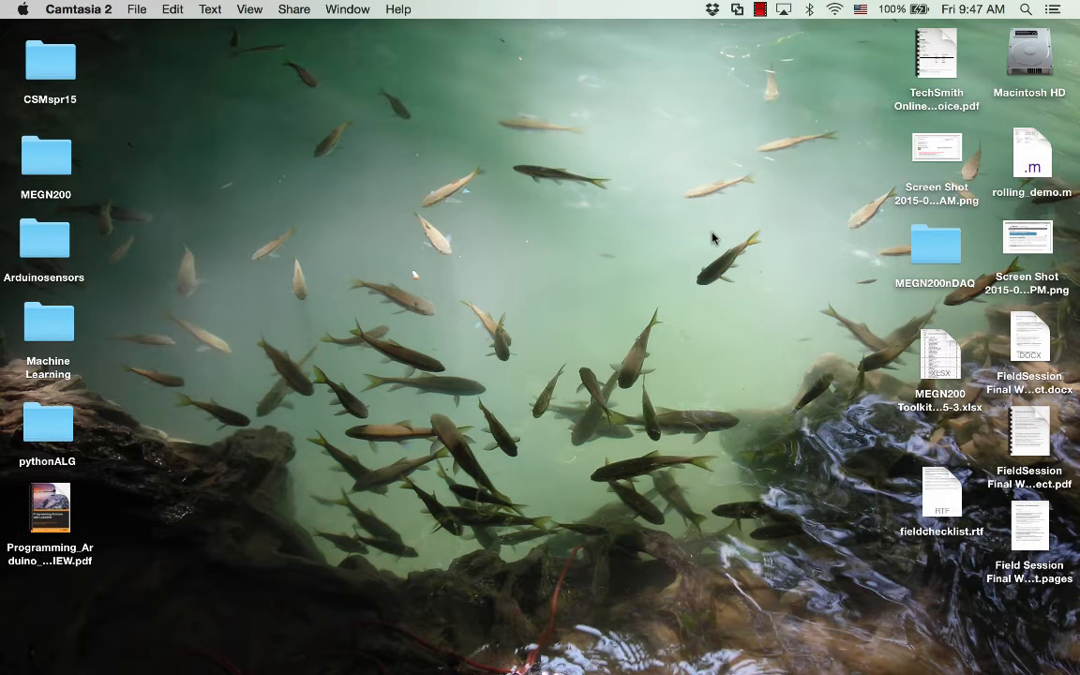
mouse_move(654, 422)
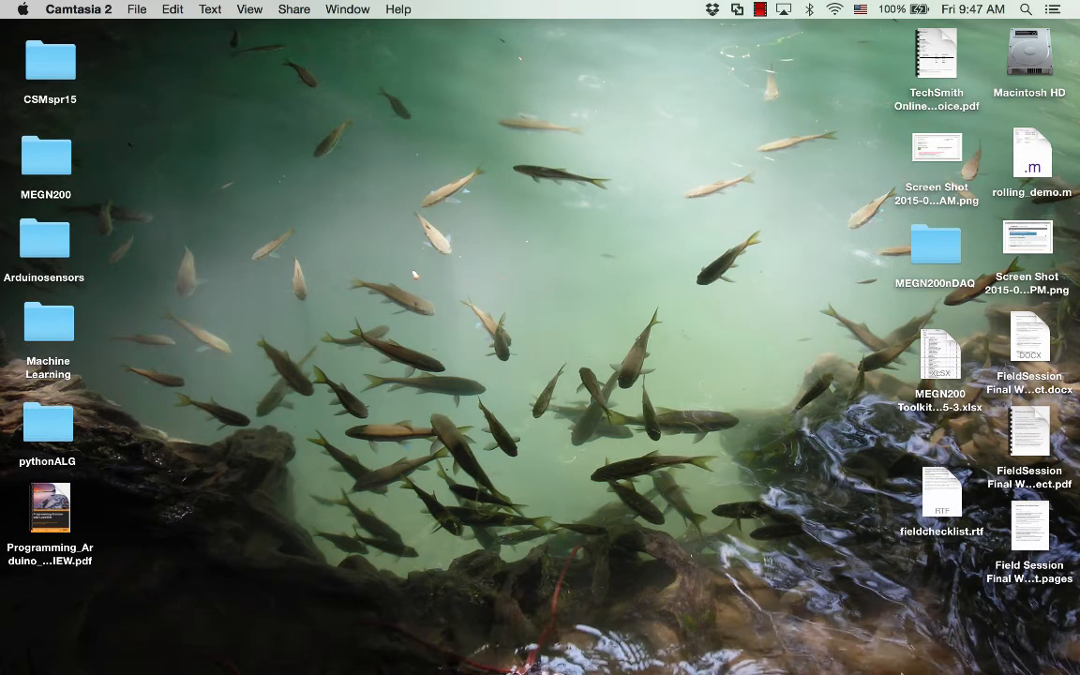
Step: Launch Arduino.app from the Dock's Applications stack
left_click(941, 646)
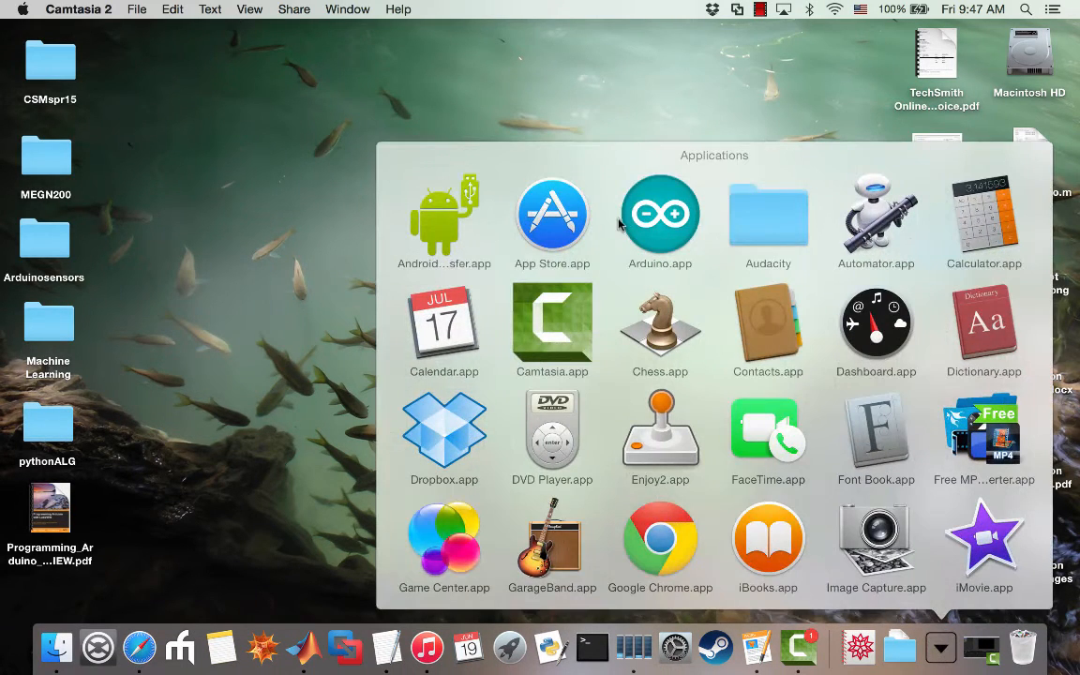
mouse_move(660, 216)
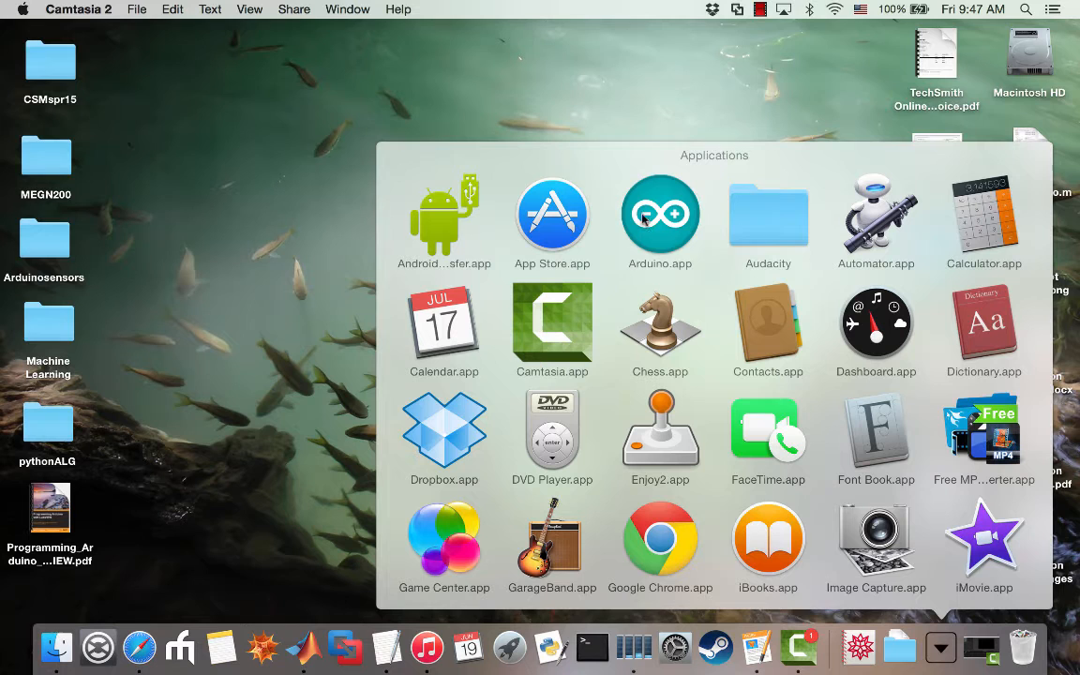
left_click(660, 214)
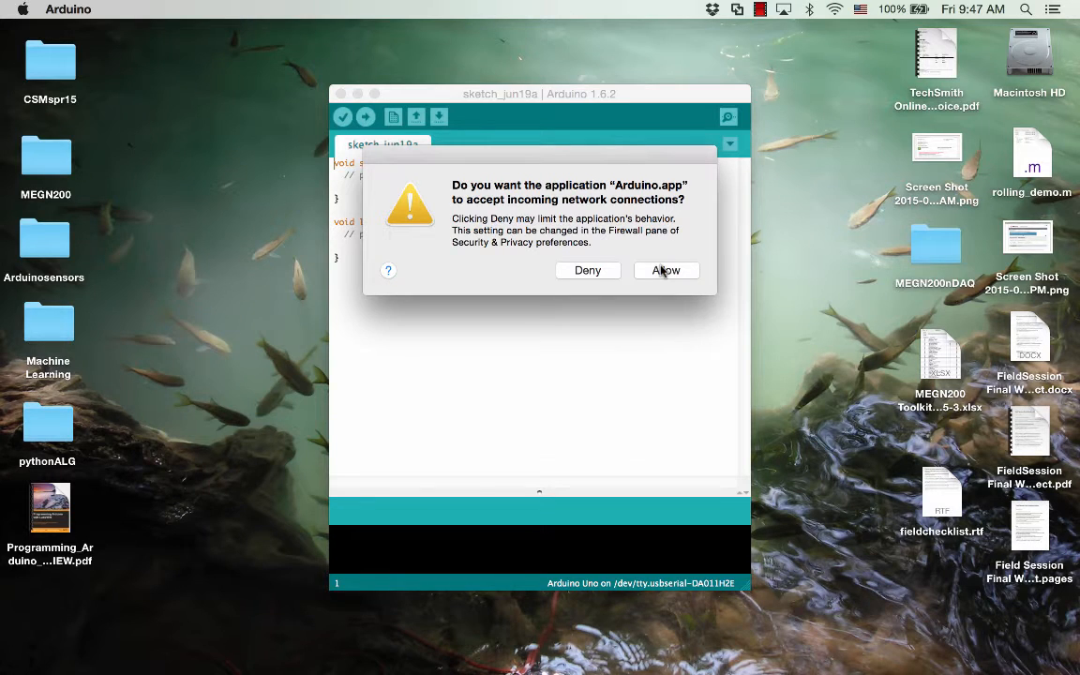
Step: Allow network connections, confirm the Arduino Uno board and select port /dev/tty.usbserial-DA017PV2
left_click(666, 270)
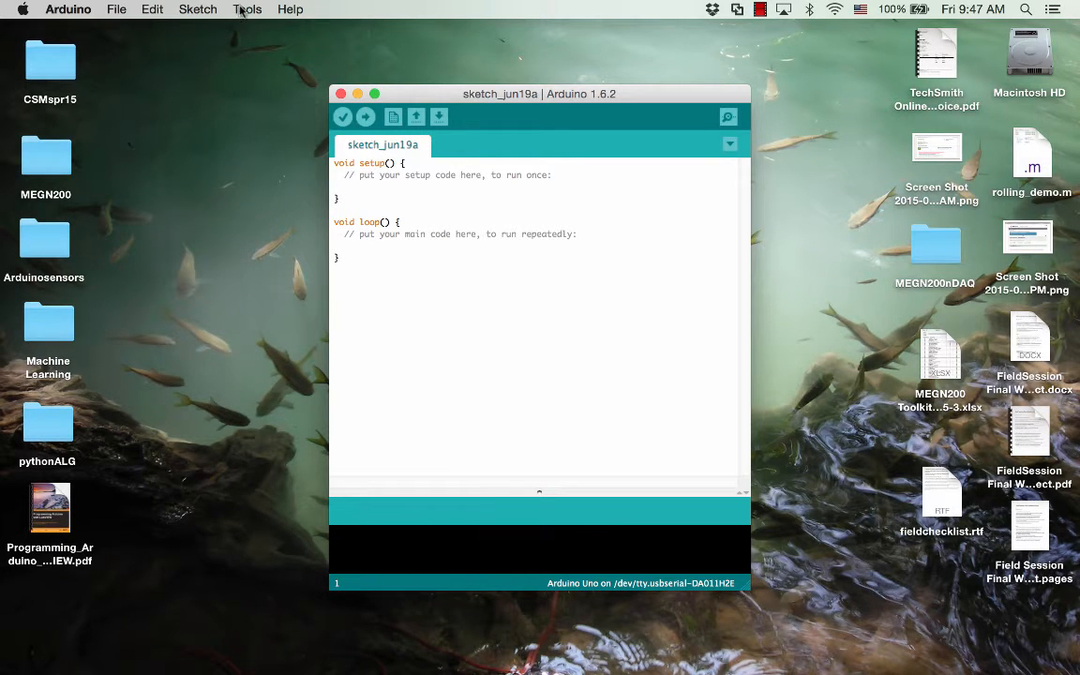
left_click(248, 10)
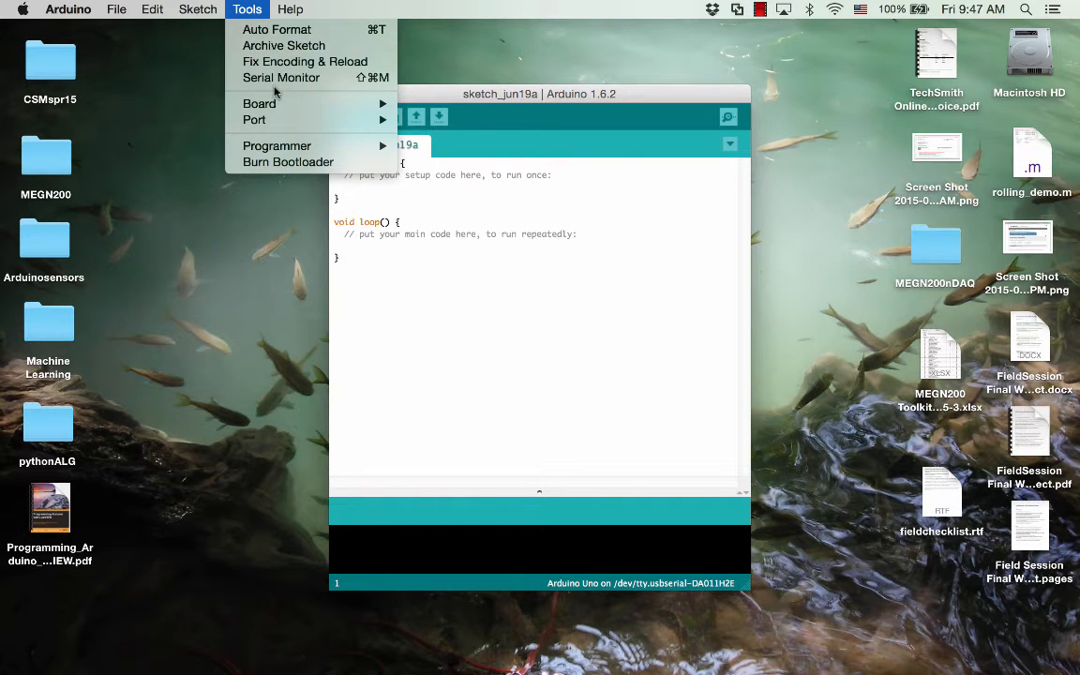
left_click(255, 120)
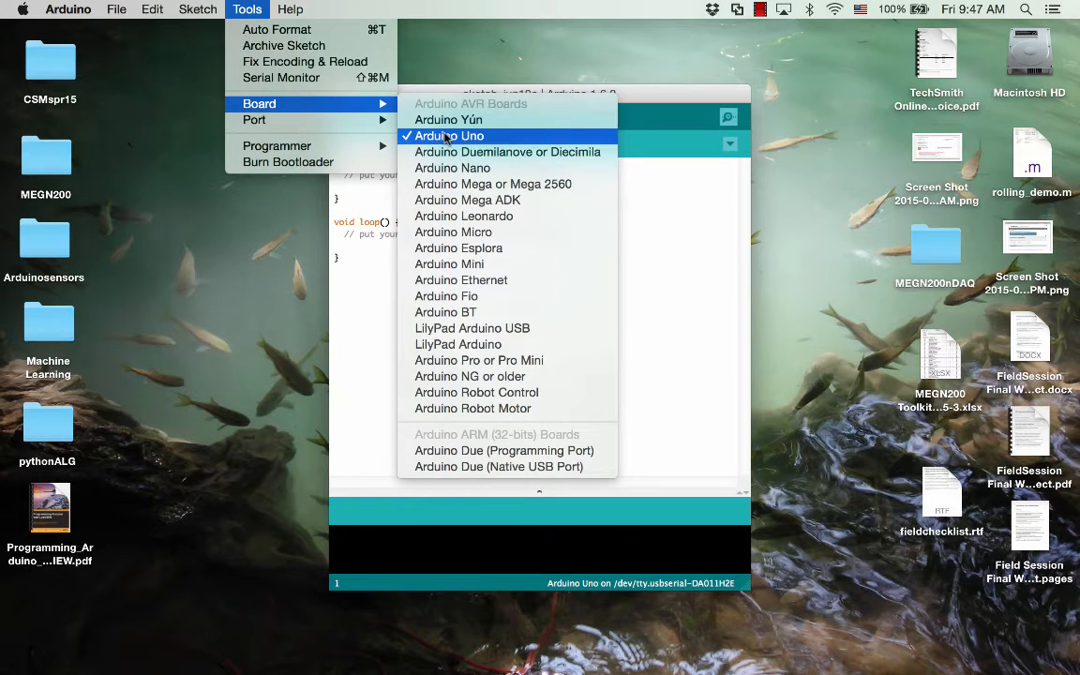
mouse_move(469, 135)
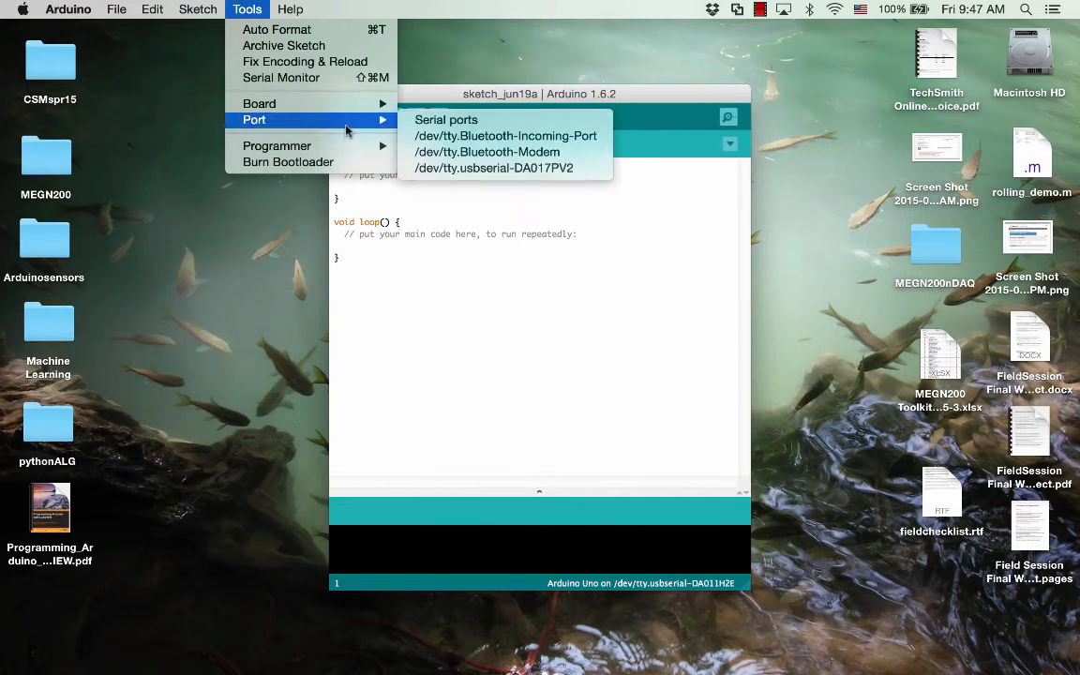
mouse_move(459, 128)
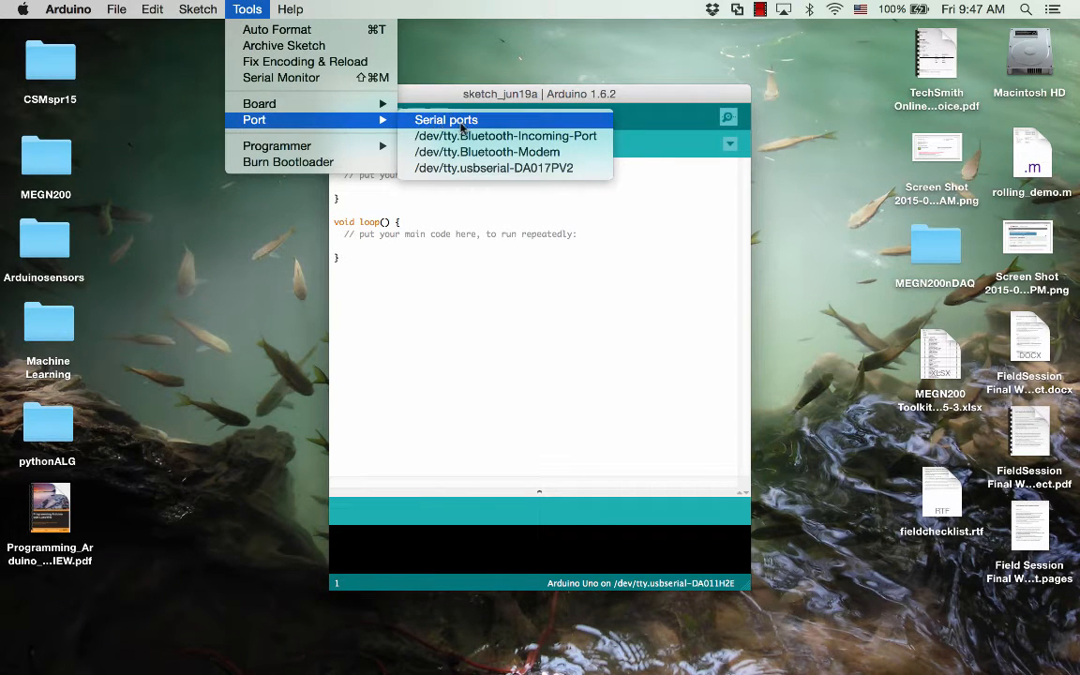
mouse_move(495, 169)
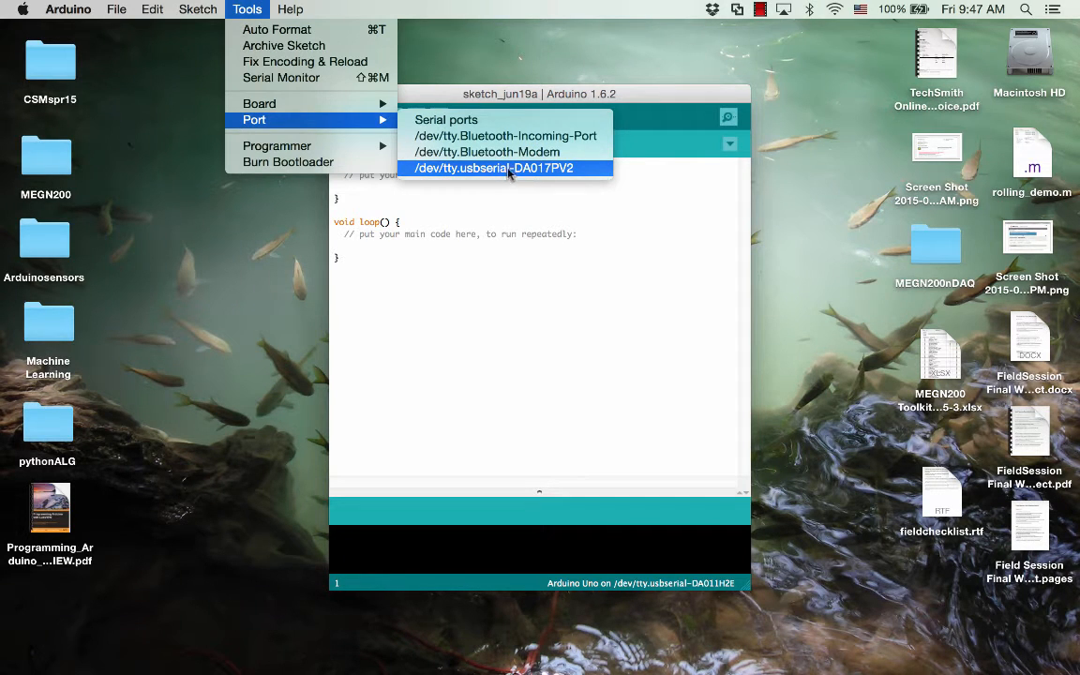
mouse_move(527, 174)
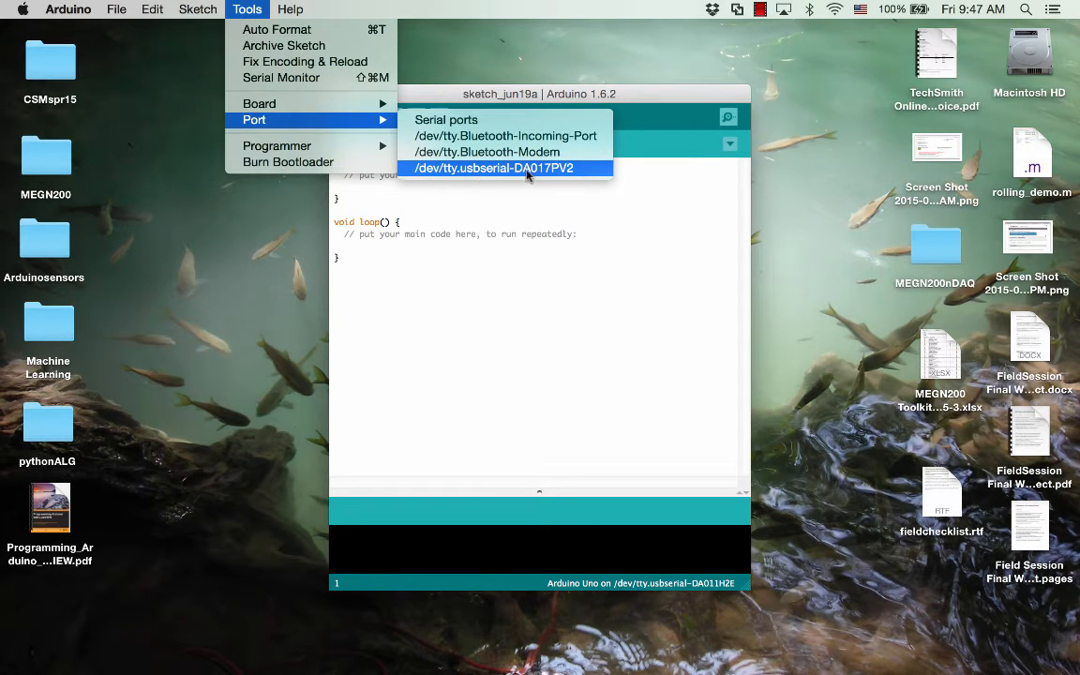
mouse_move(559, 169)
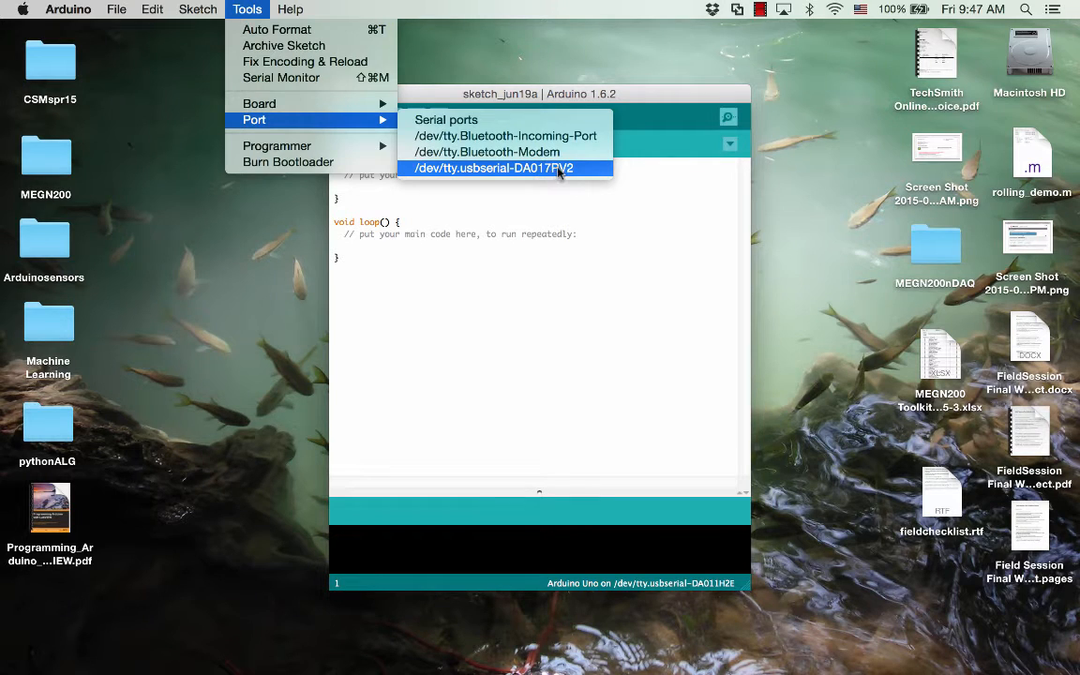
left_click(491, 169)
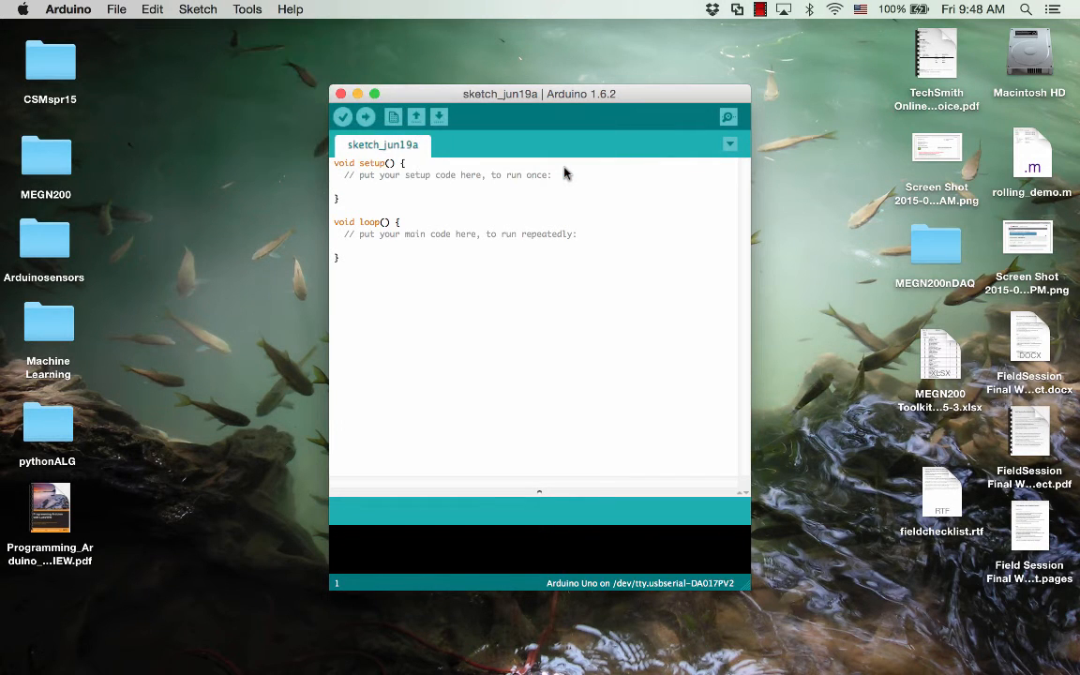
mouse_move(473, 221)
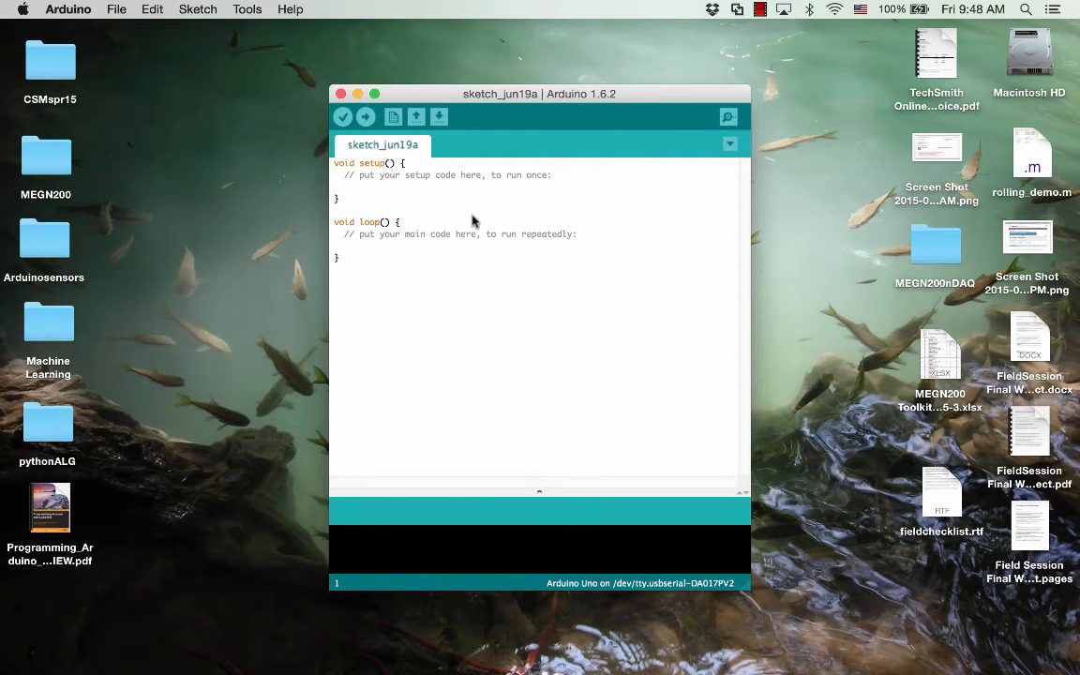
mouse_move(433, 347)
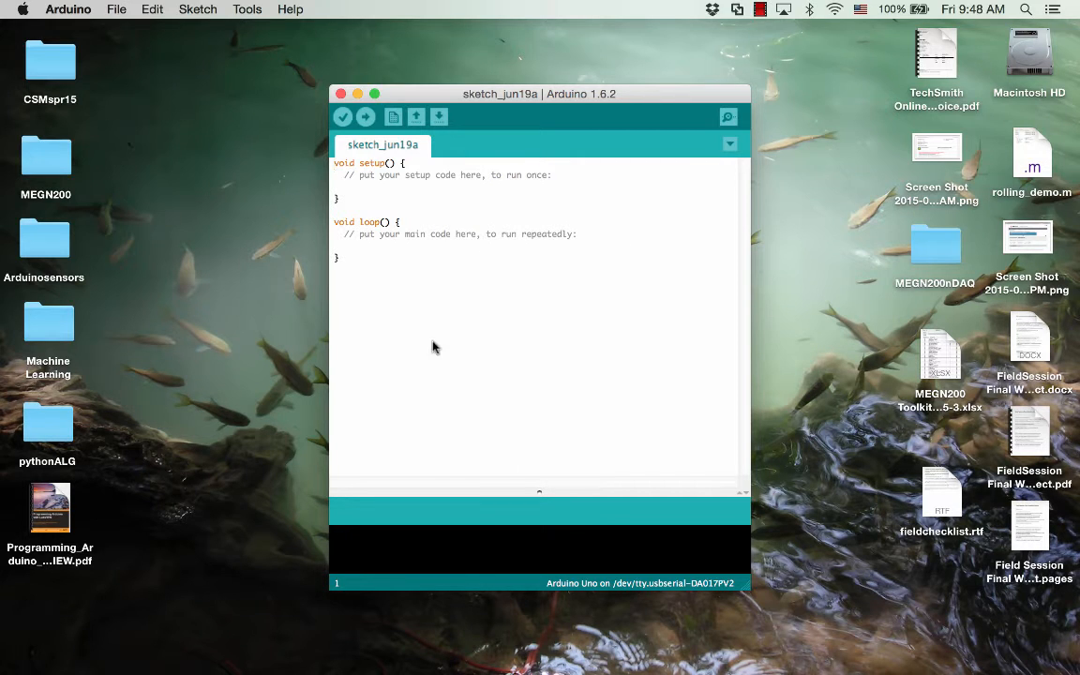
mouse_move(677, 588)
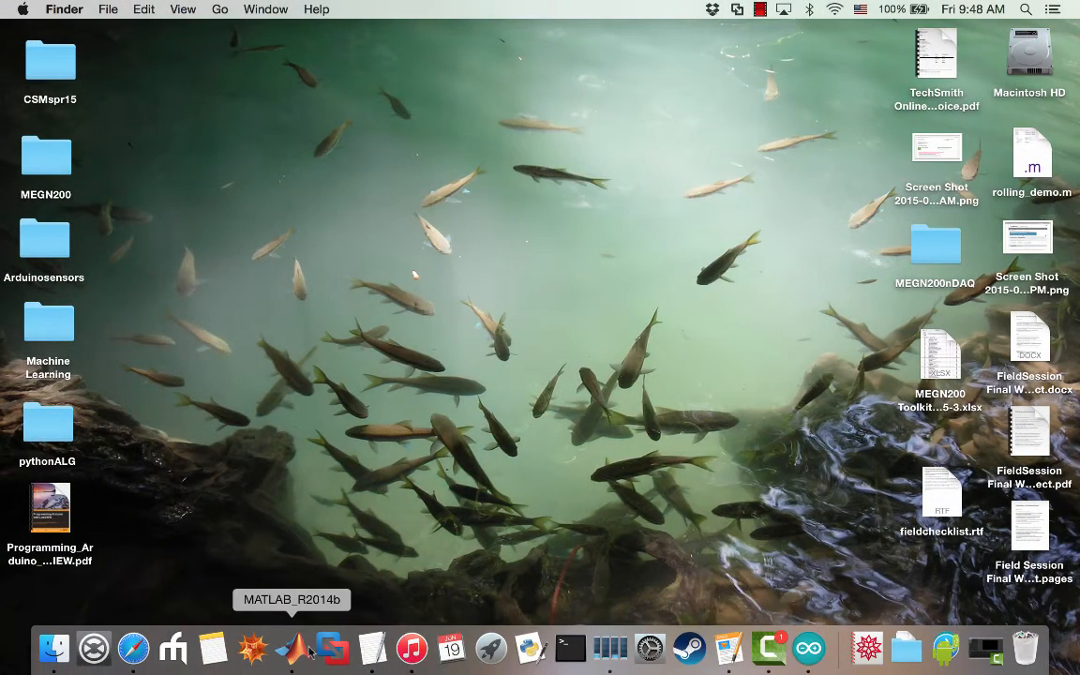
Step: Launch MATLAB and begin the script line a = arduino()
left_click(292, 647)
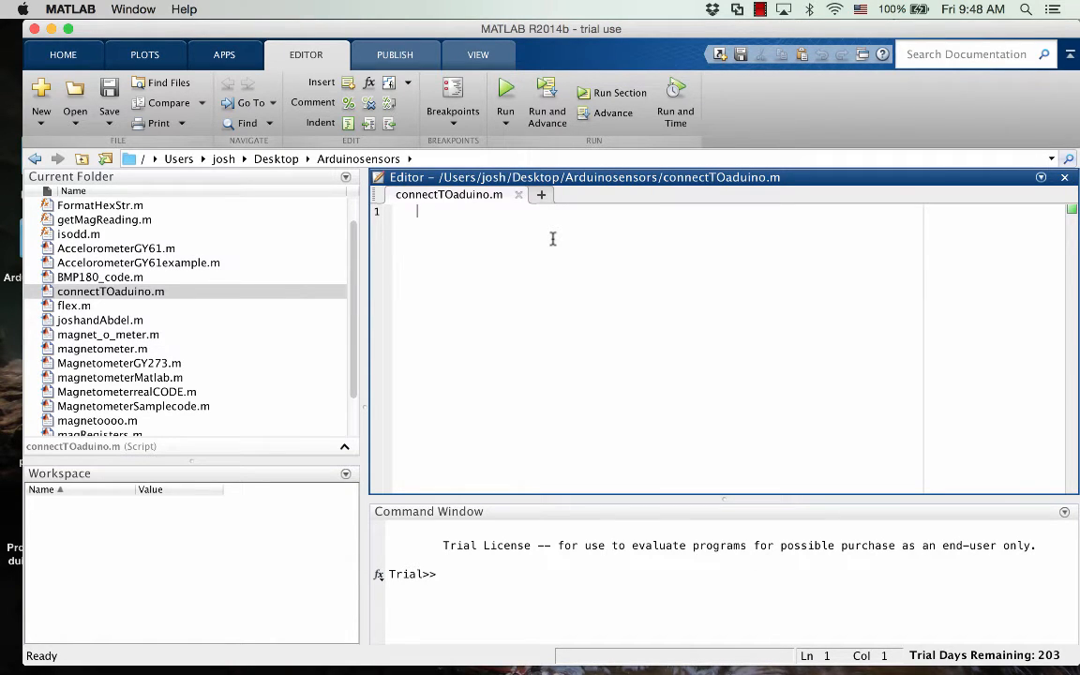
type("a")
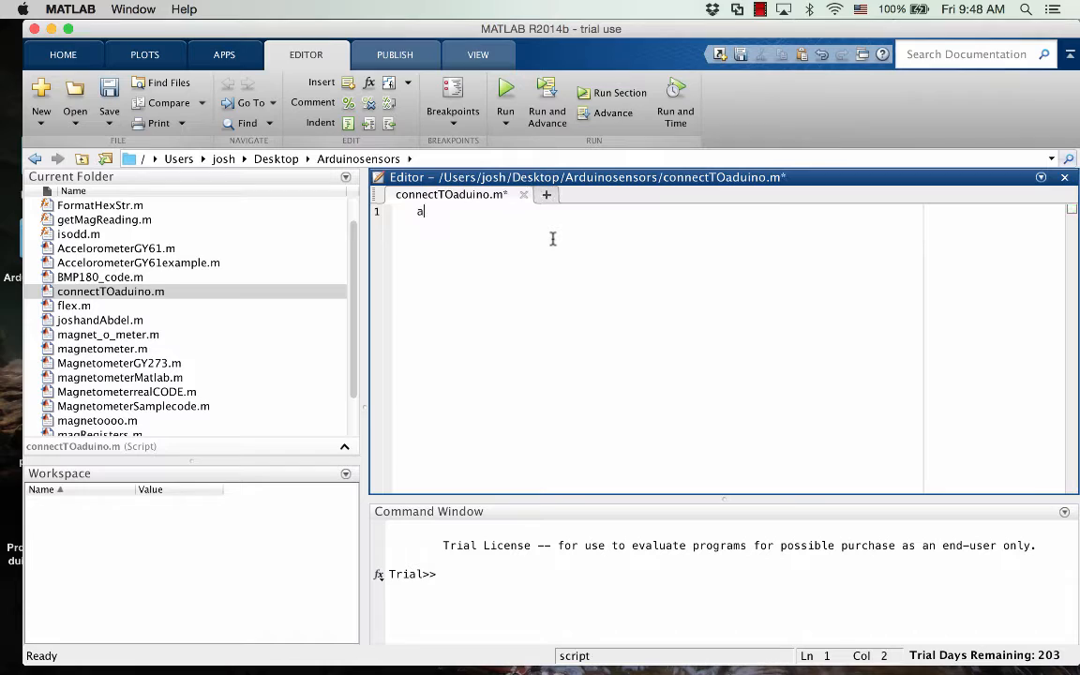
type("\" = \"")
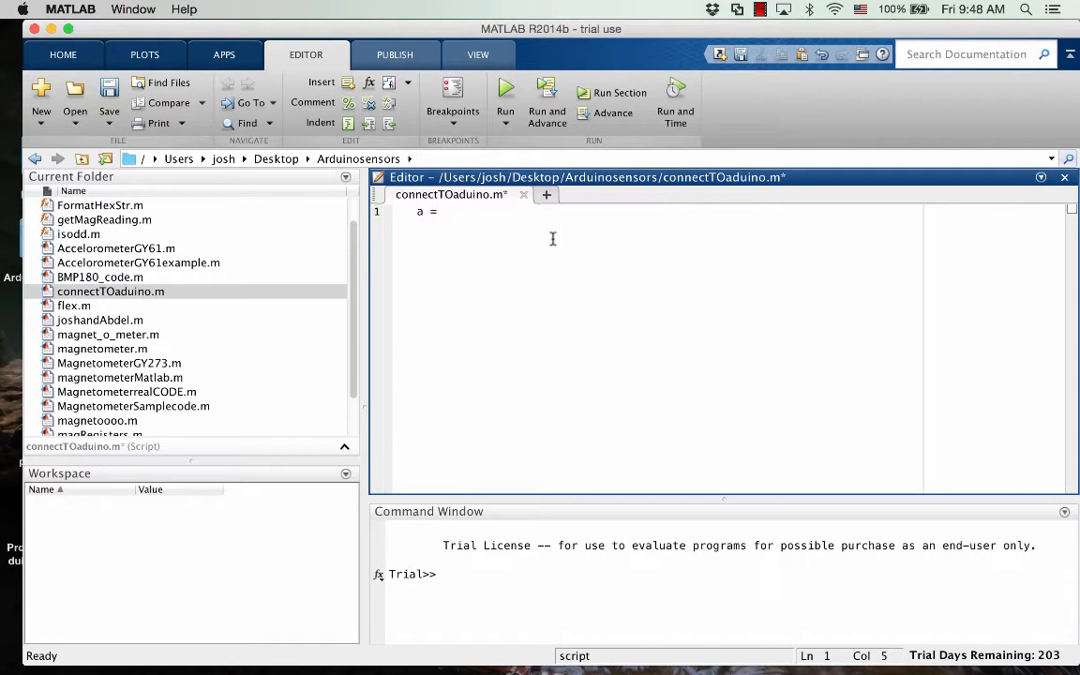
type("arduin")
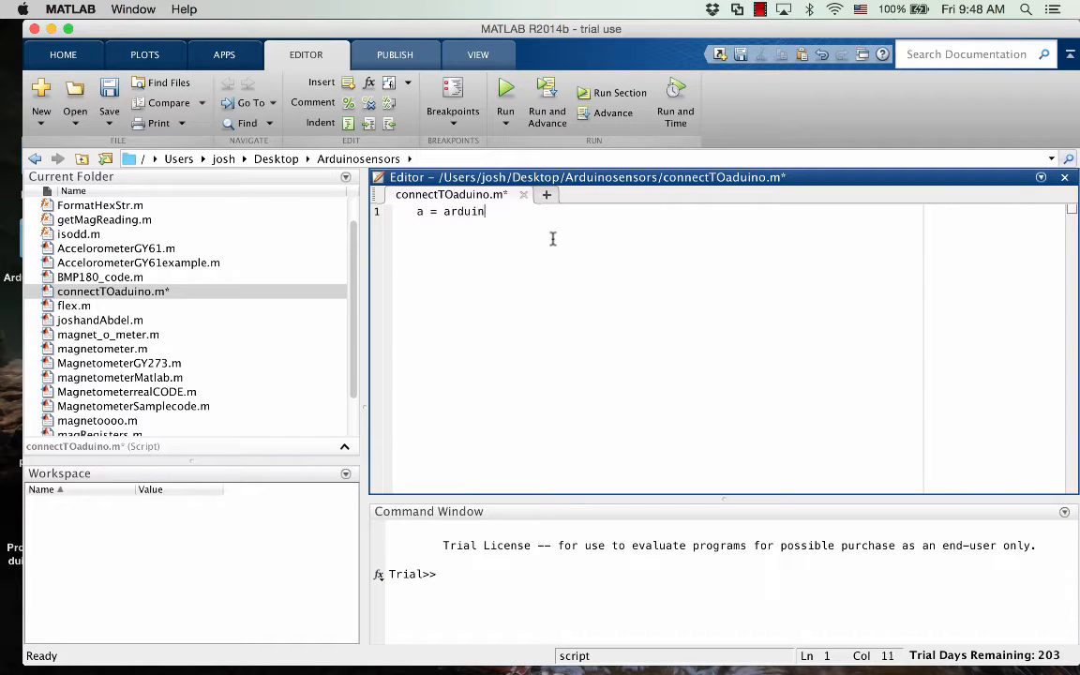
type("o()")
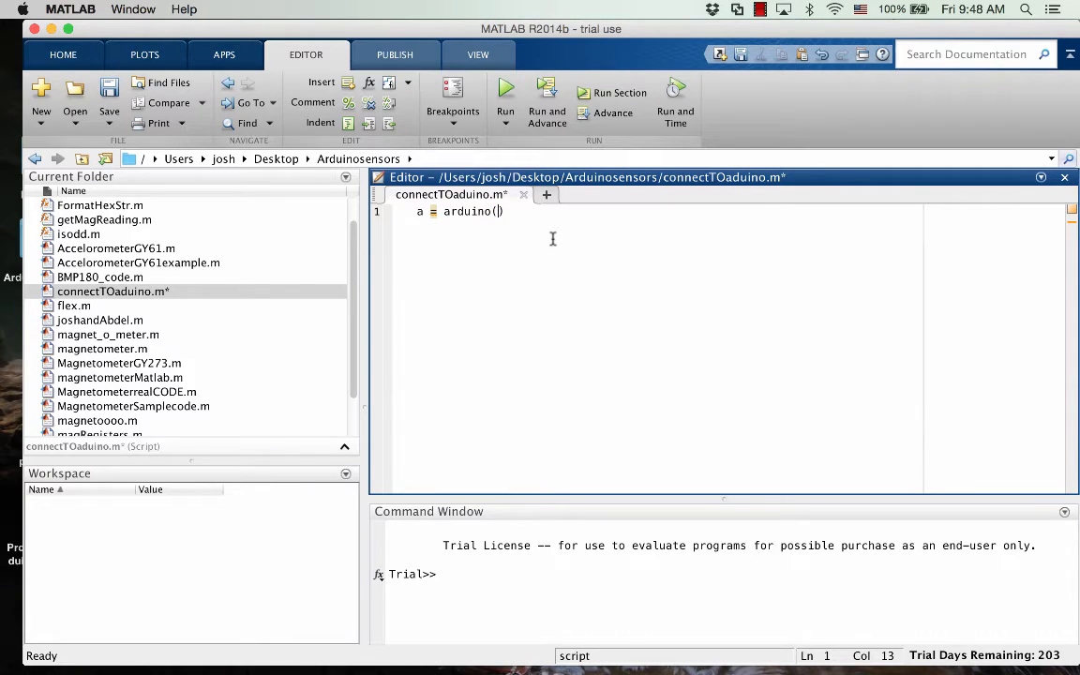
Step: Fill in the arguments '/dev/tty.usbserial-DA017PV2','UNO' inside arduino()
type("'")
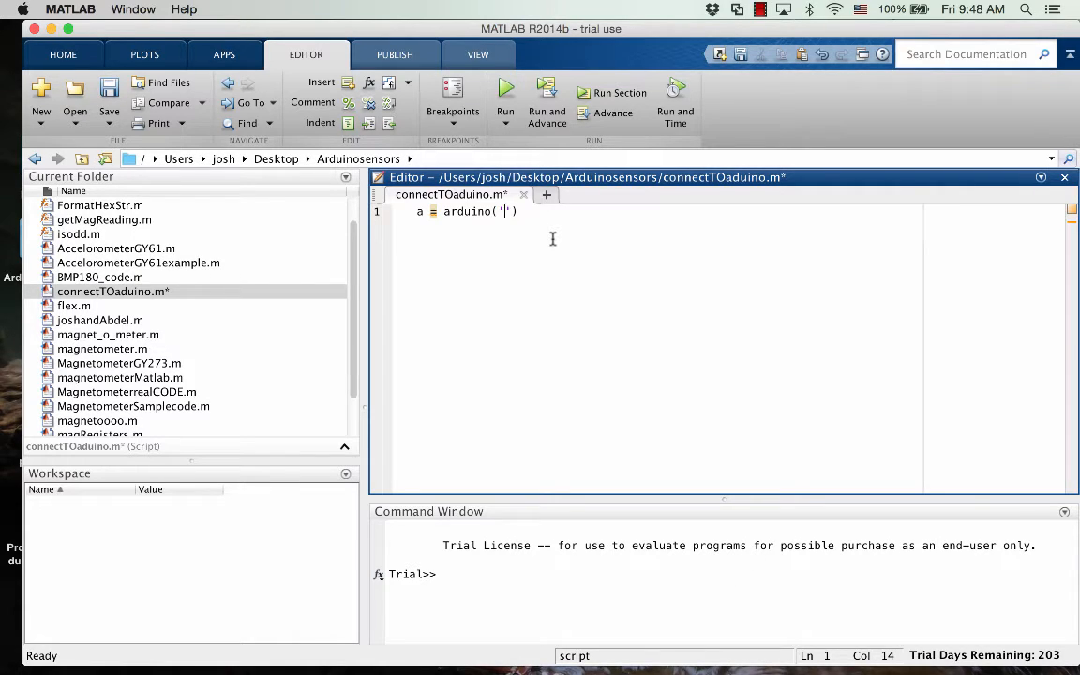
type("/dev/")
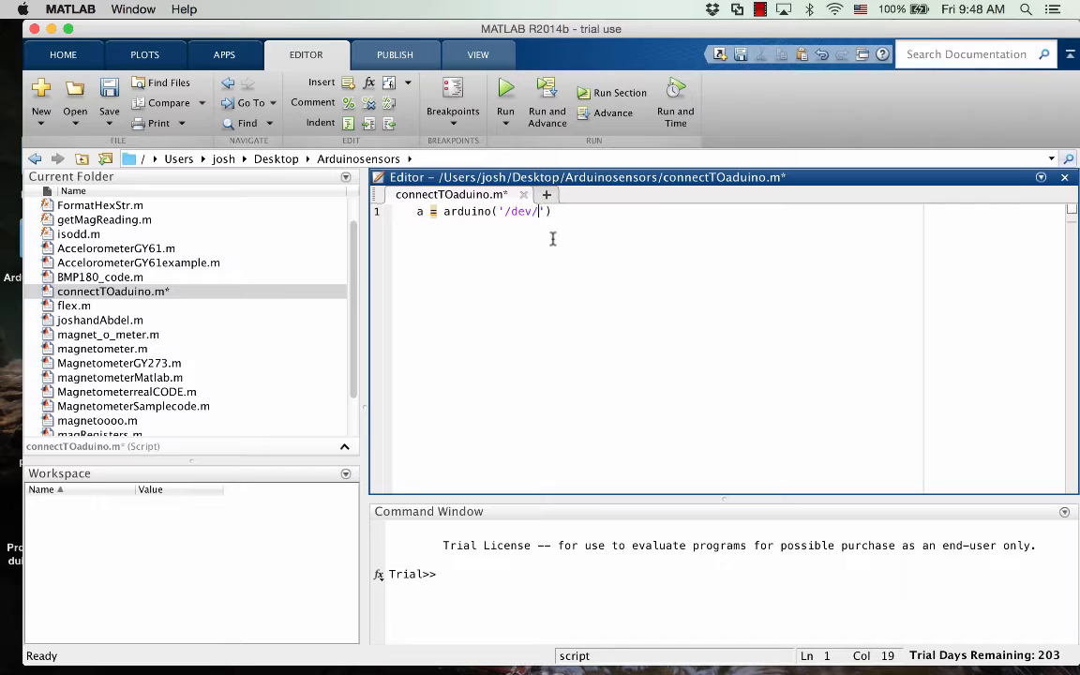
type("tty.u")
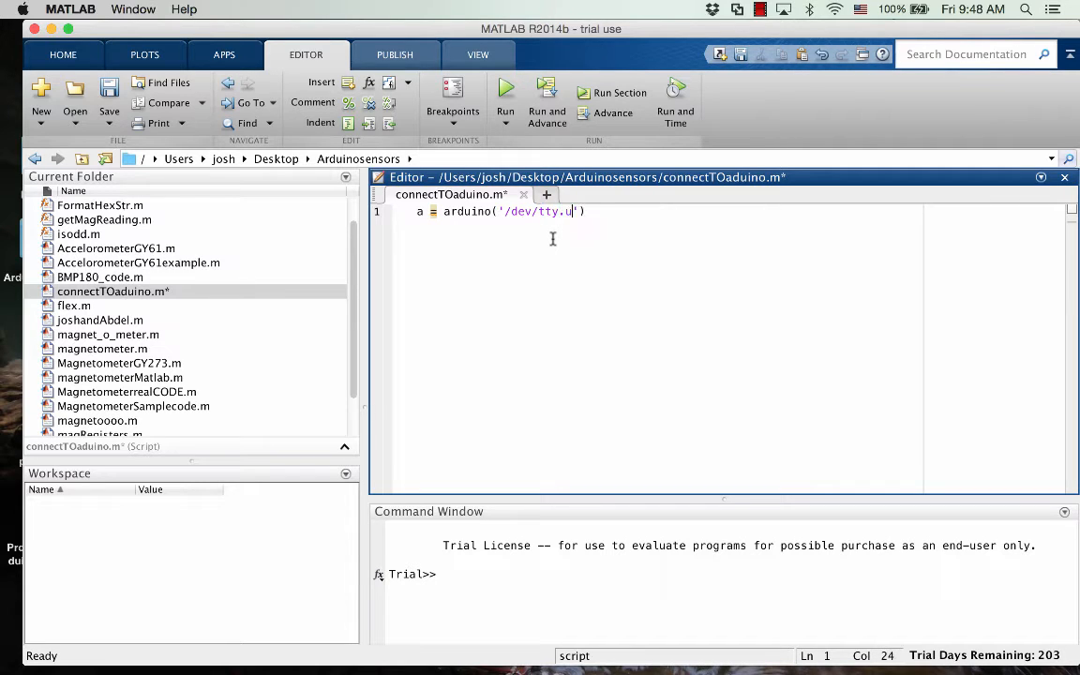
type("sberi")
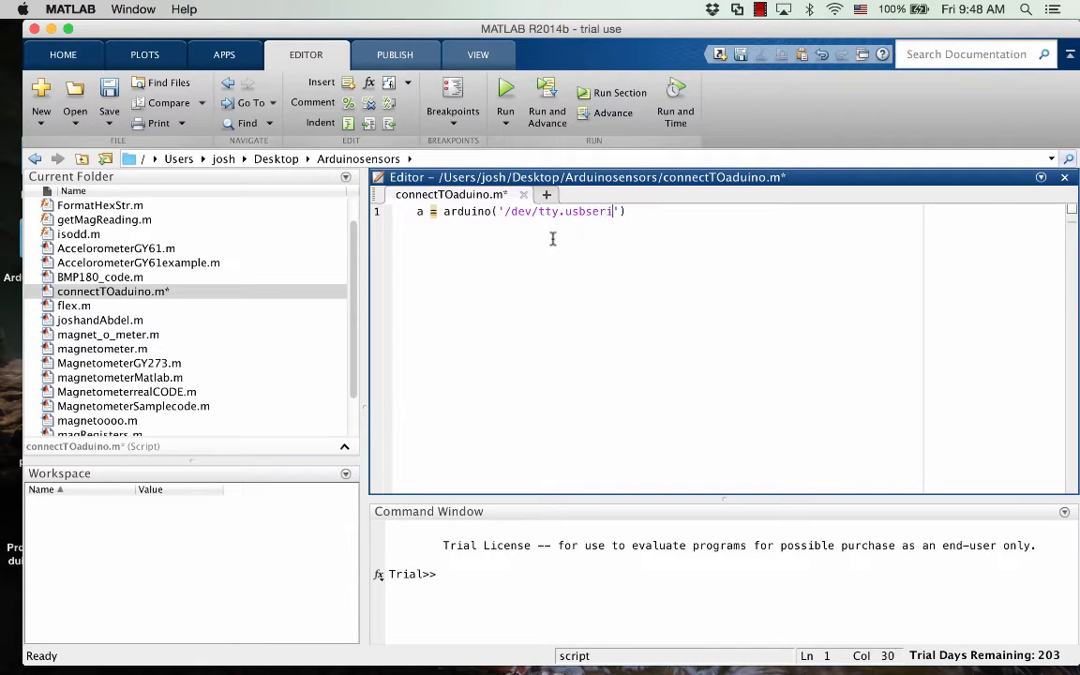
type("al-")
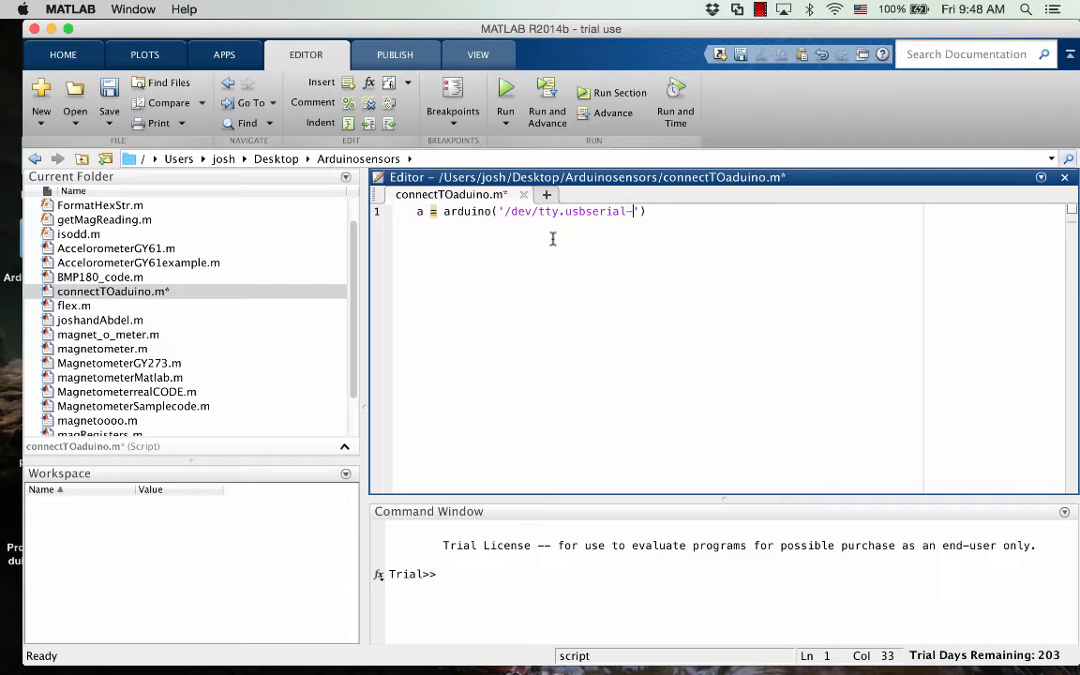
type("DA")
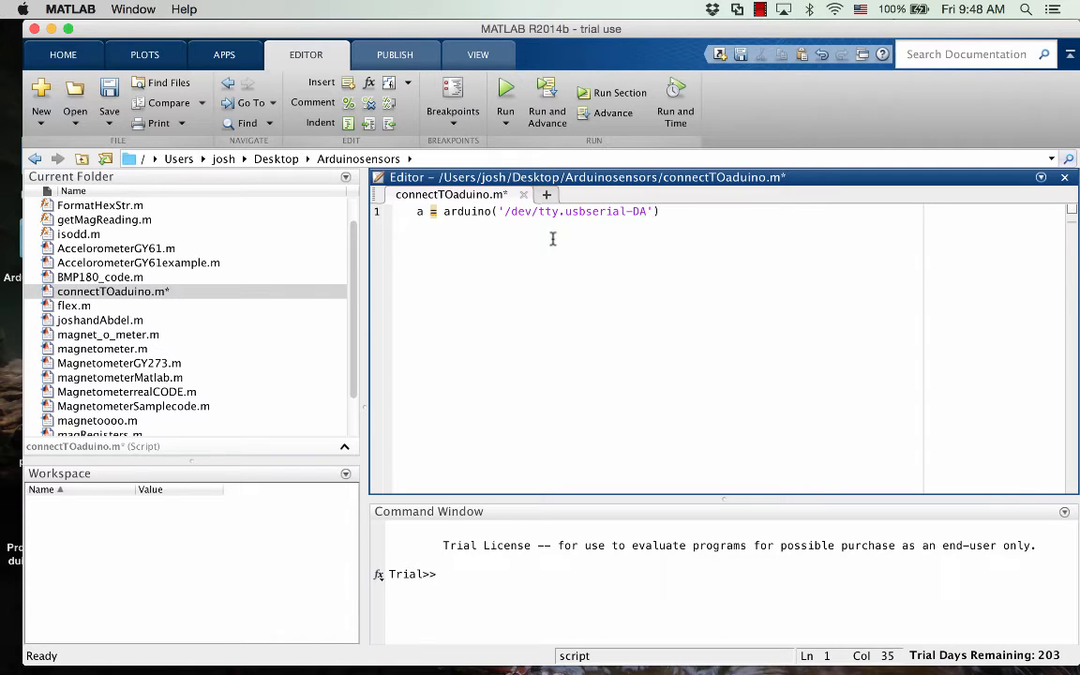
type("0")
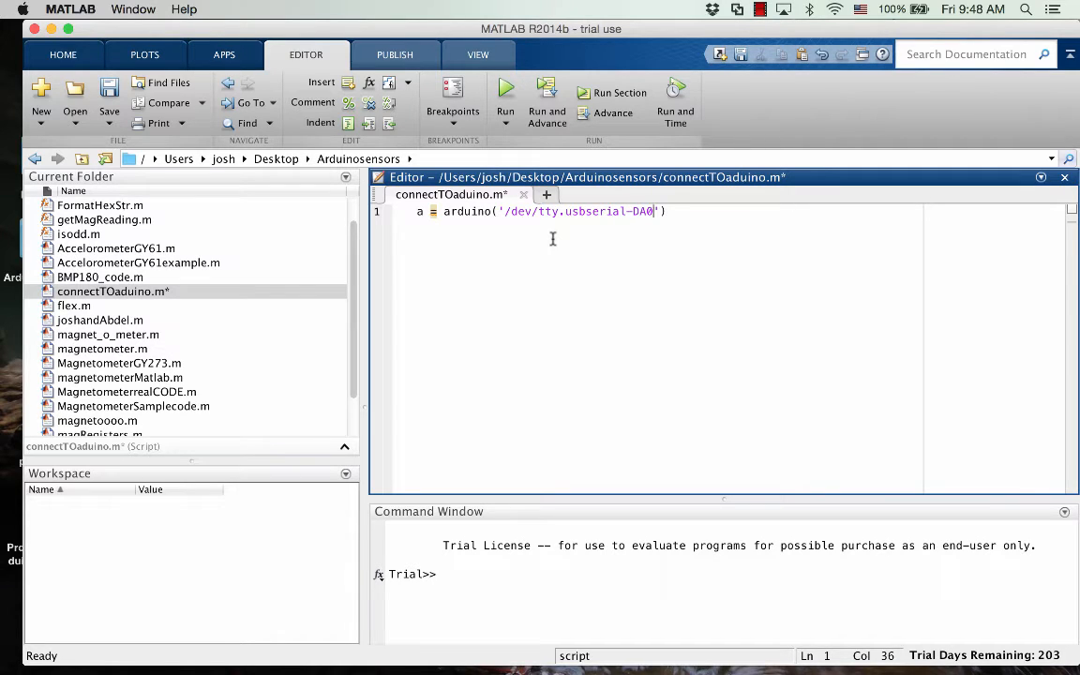
type("17P")
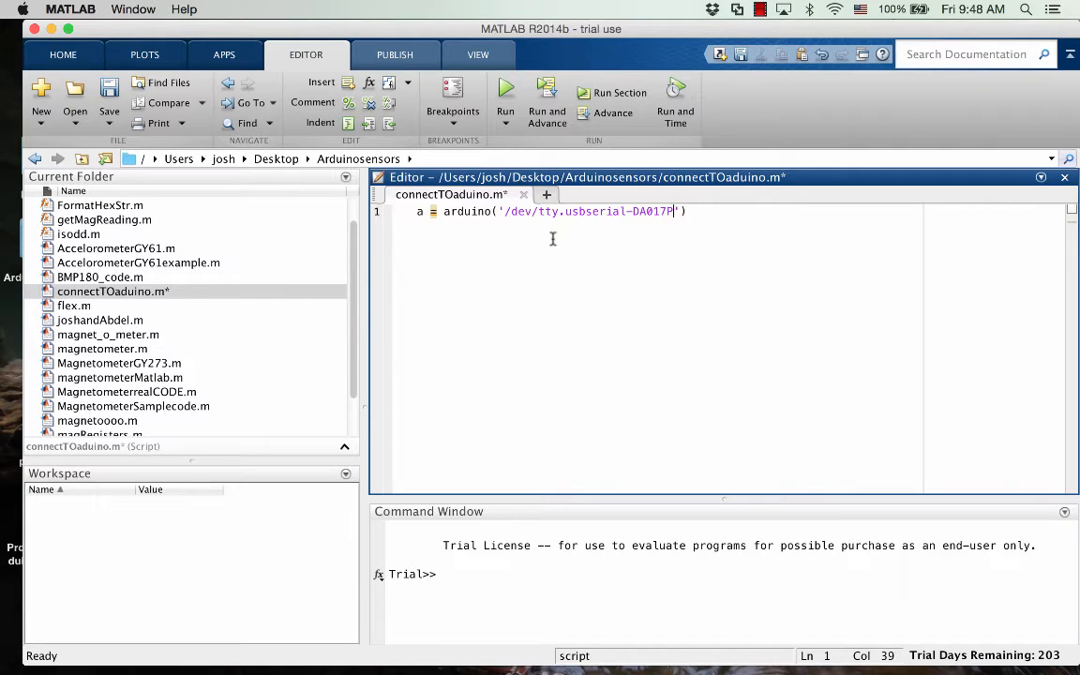
type("V2")
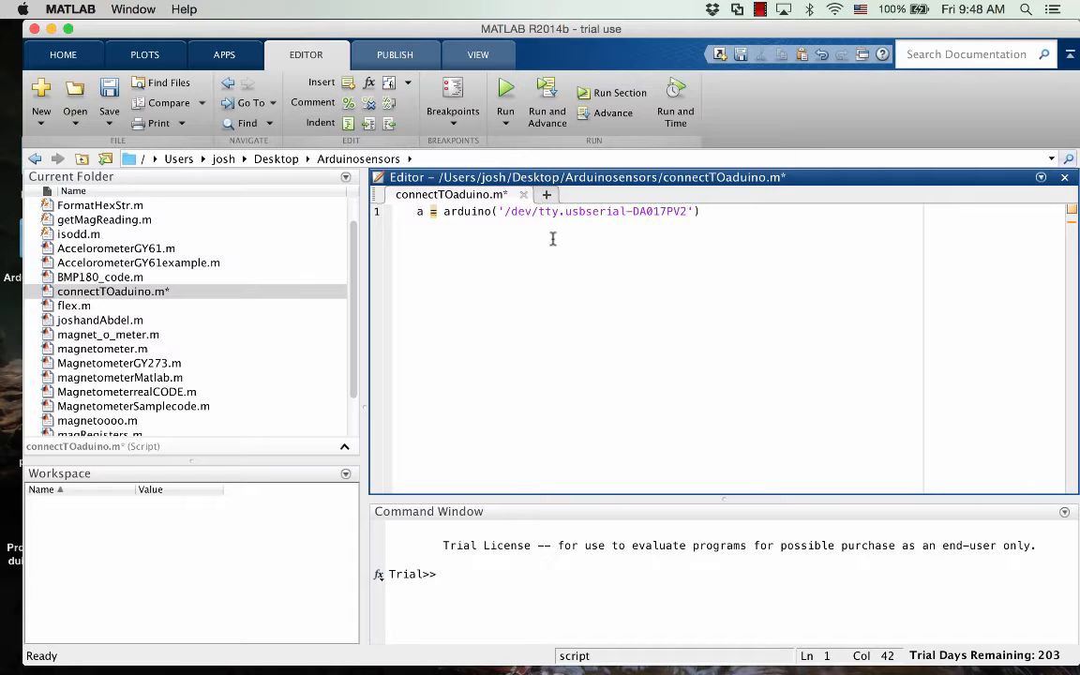
type(",")
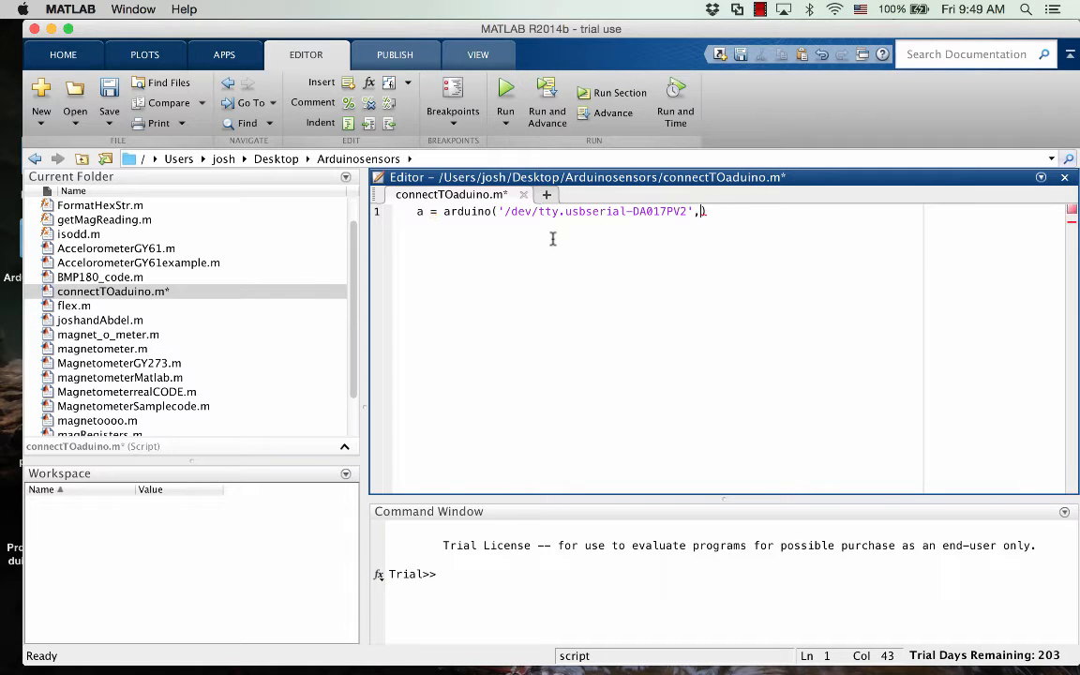
type("''")
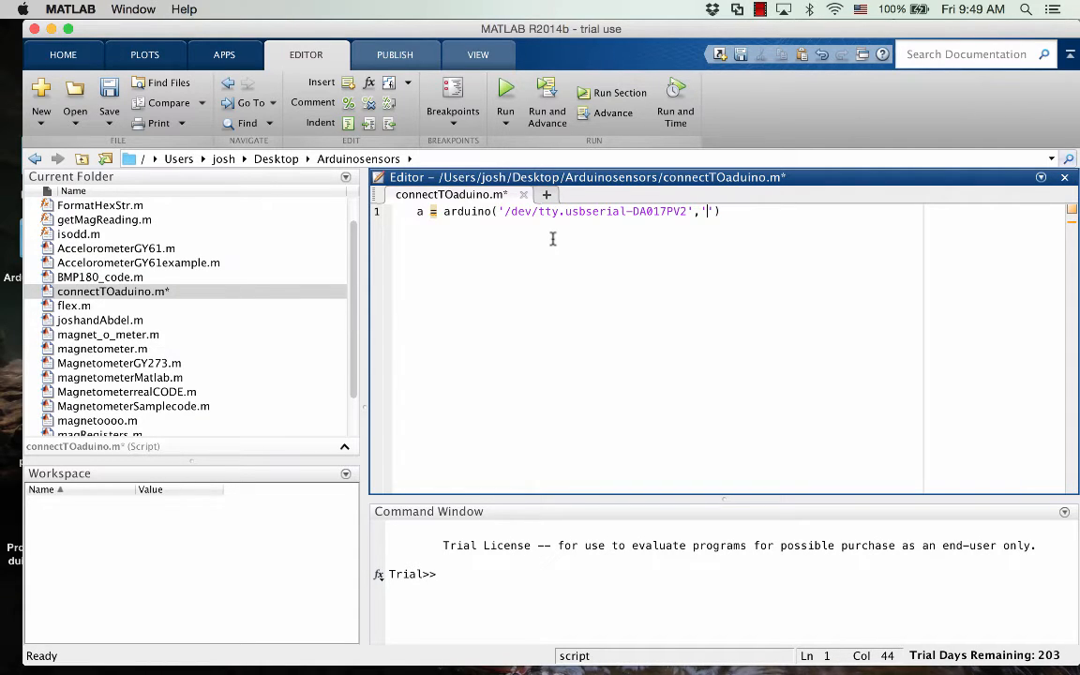
type("UNO")
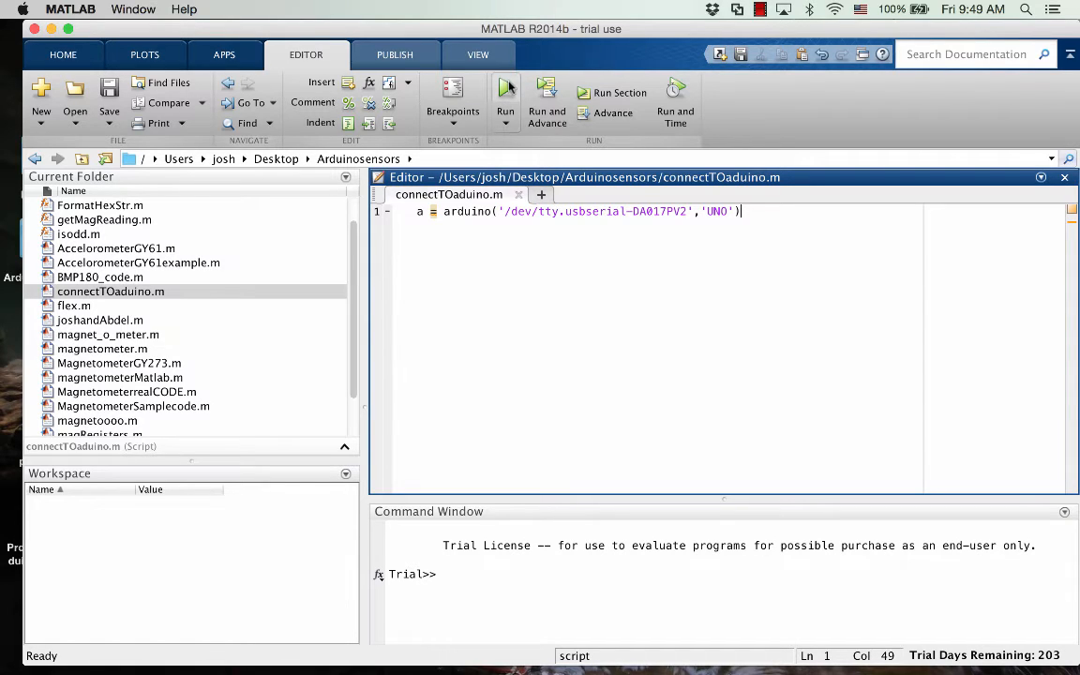
Step: Run connectTOaduino to create arduino object a on the Uno's serial port
left_click(506, 93)
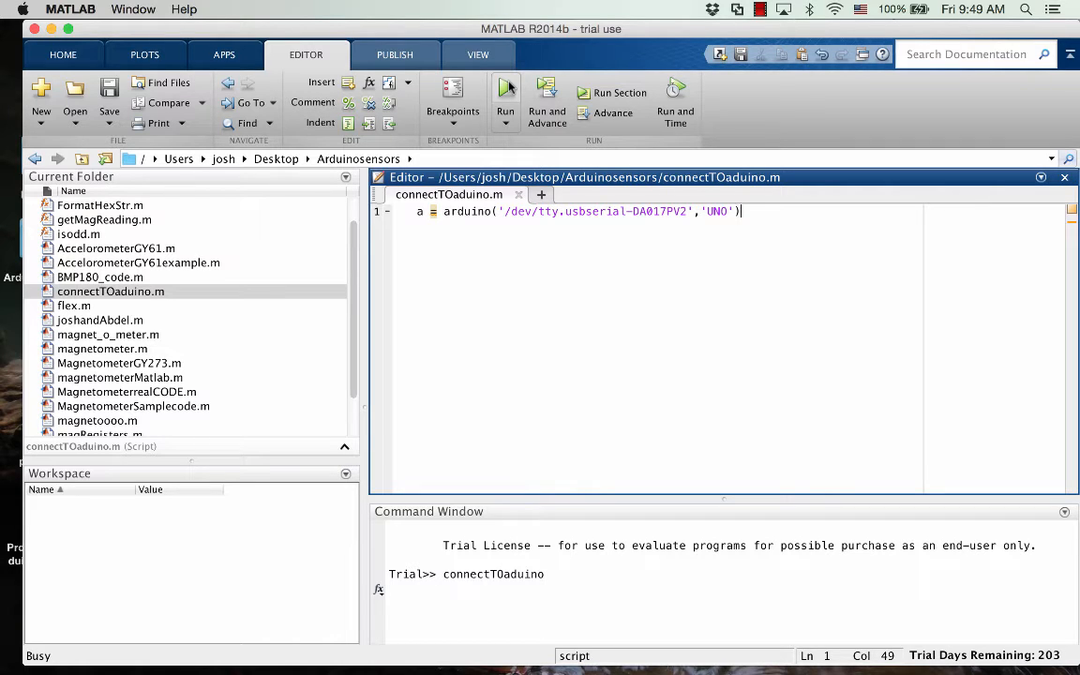
left_click(506, 94)
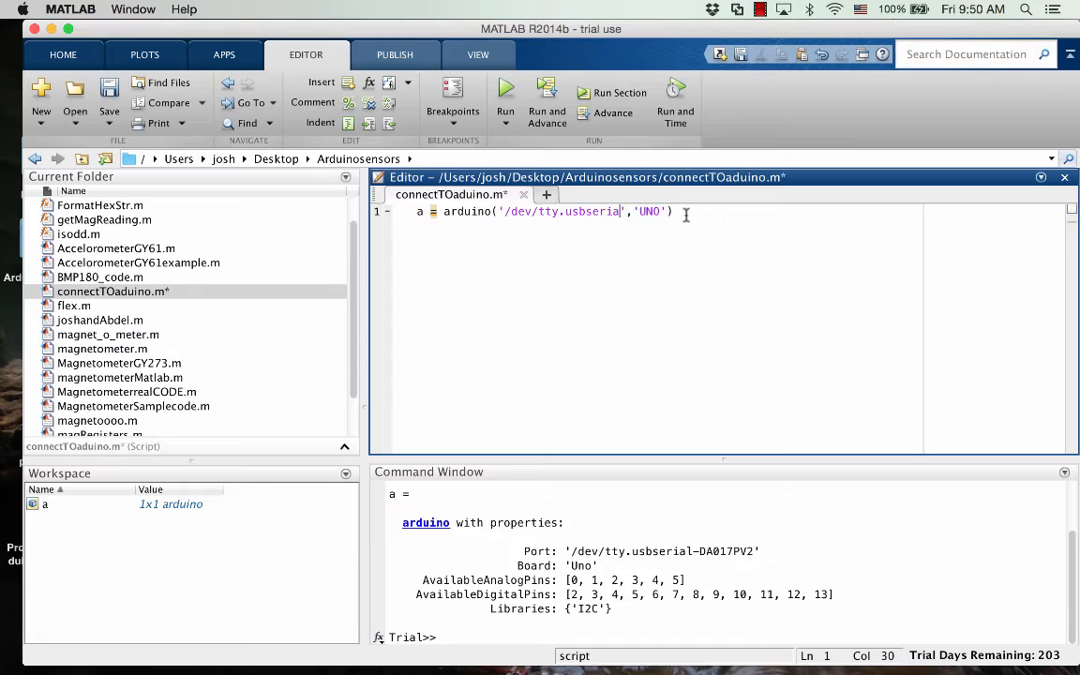
Step: Erase the port string so the line reads a = arduino('','UNO')
key("Backspace")
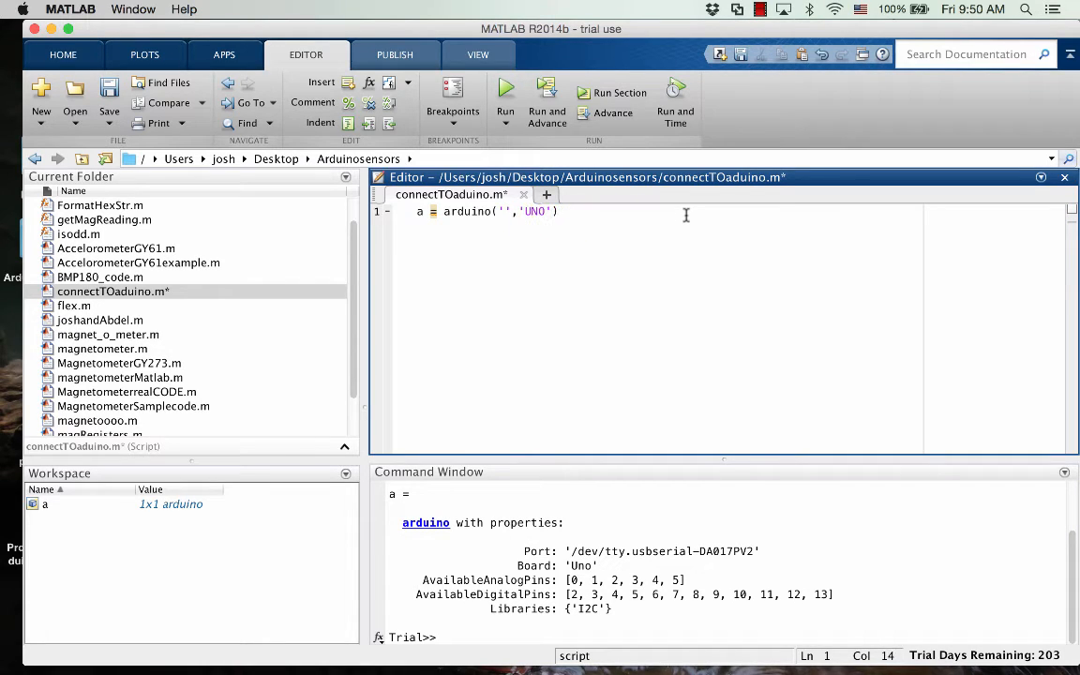
mouse_move(581, 389)
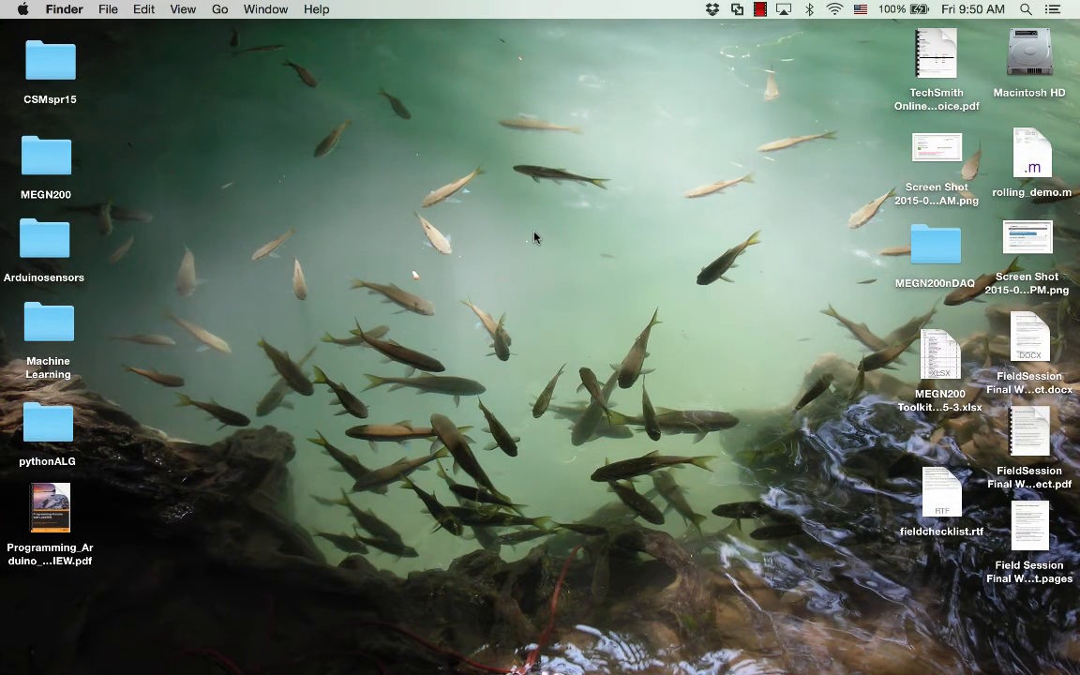
Step: Launch Terminal.app from Finder's Go > Utilities folder
left_click(219, 9)
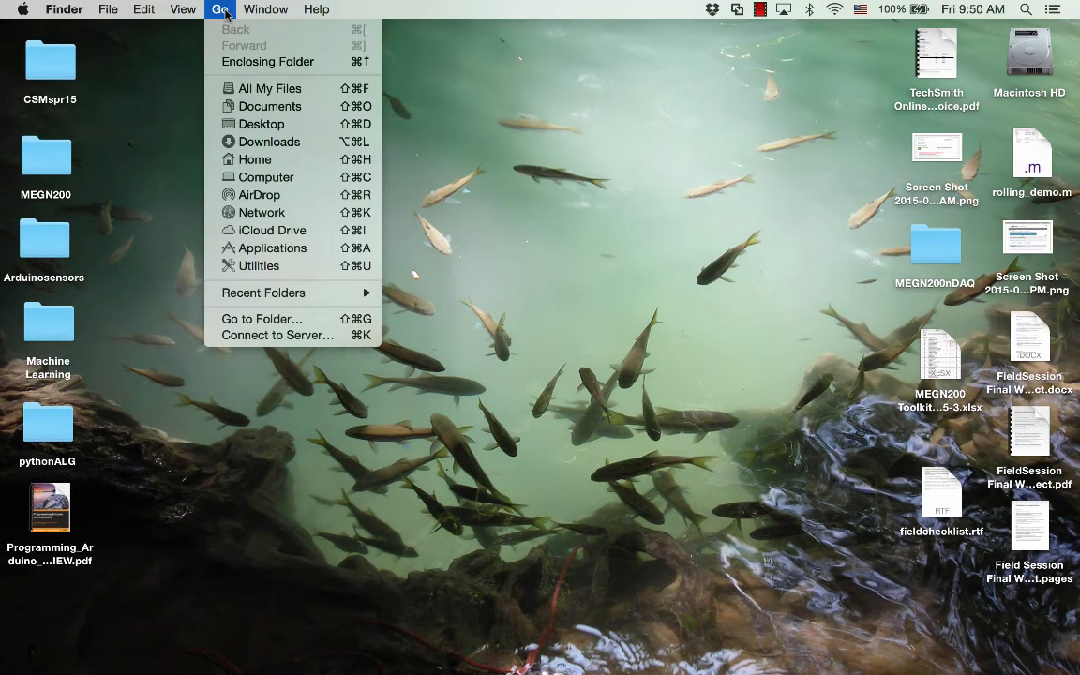
mouse_move(281, 270)
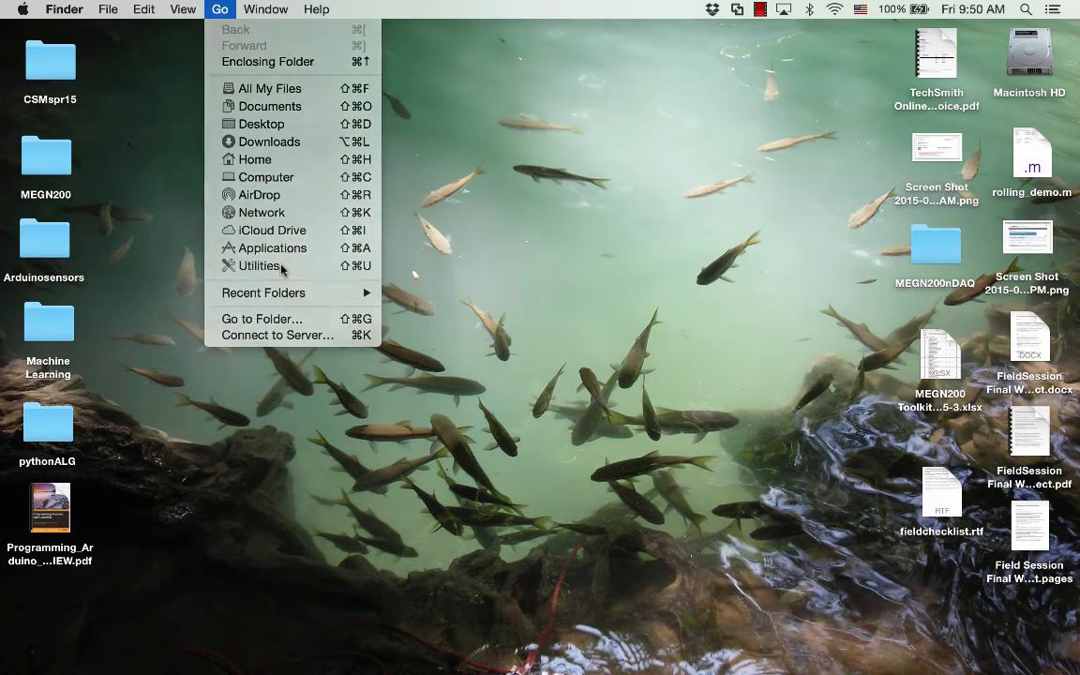
left_click(258, 266)
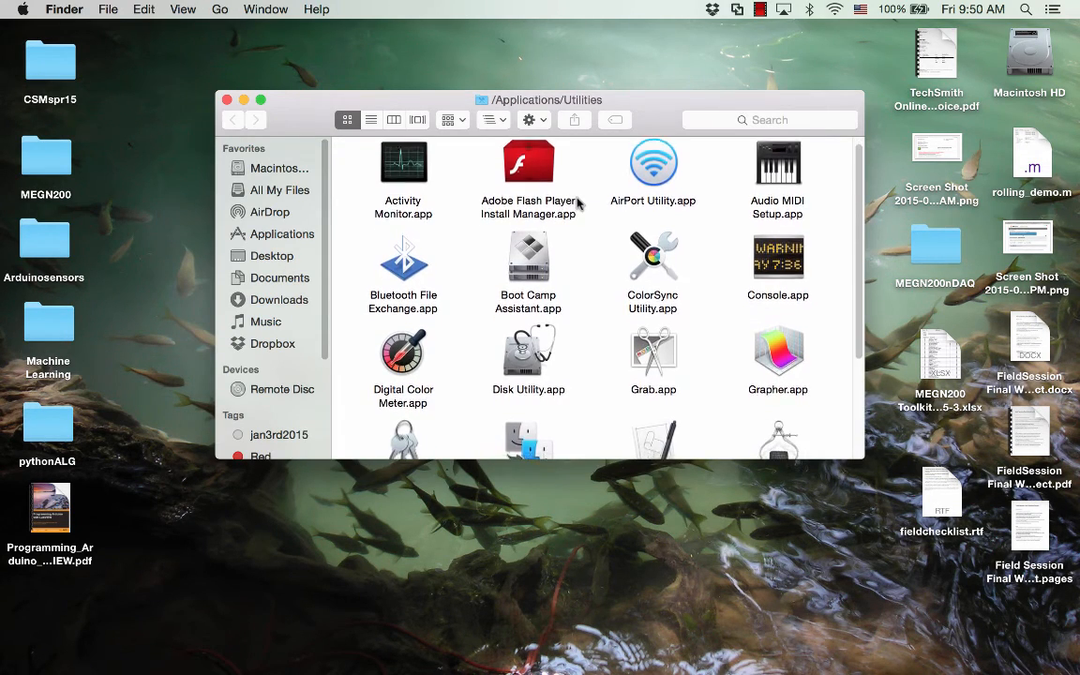
scroll("down", 3)
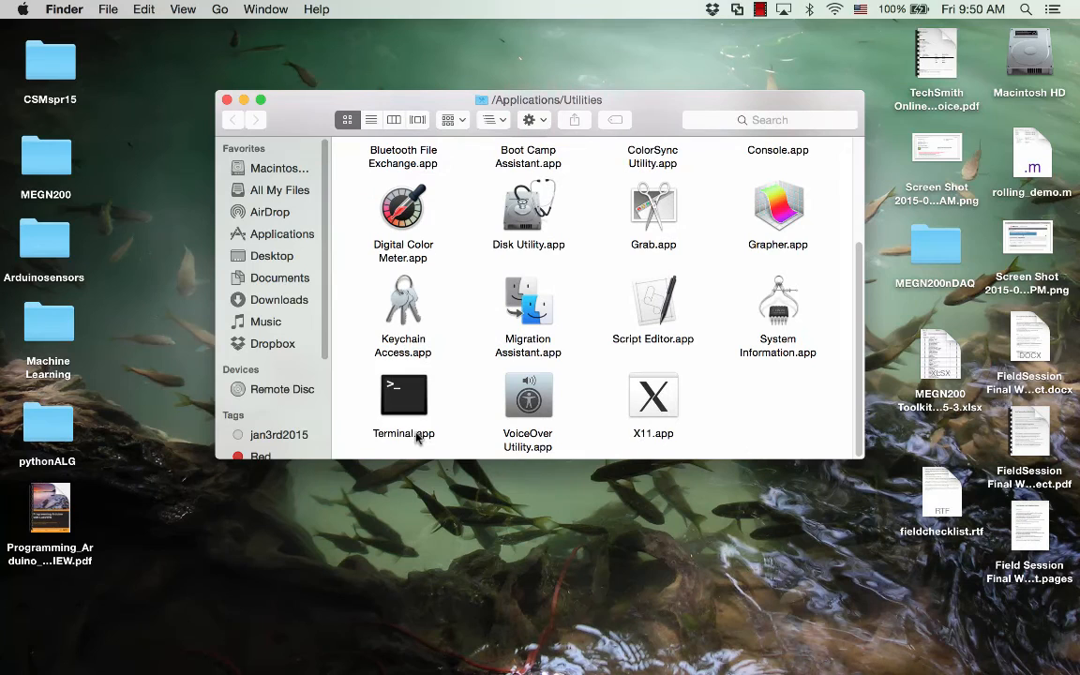
left_click(403, 394)
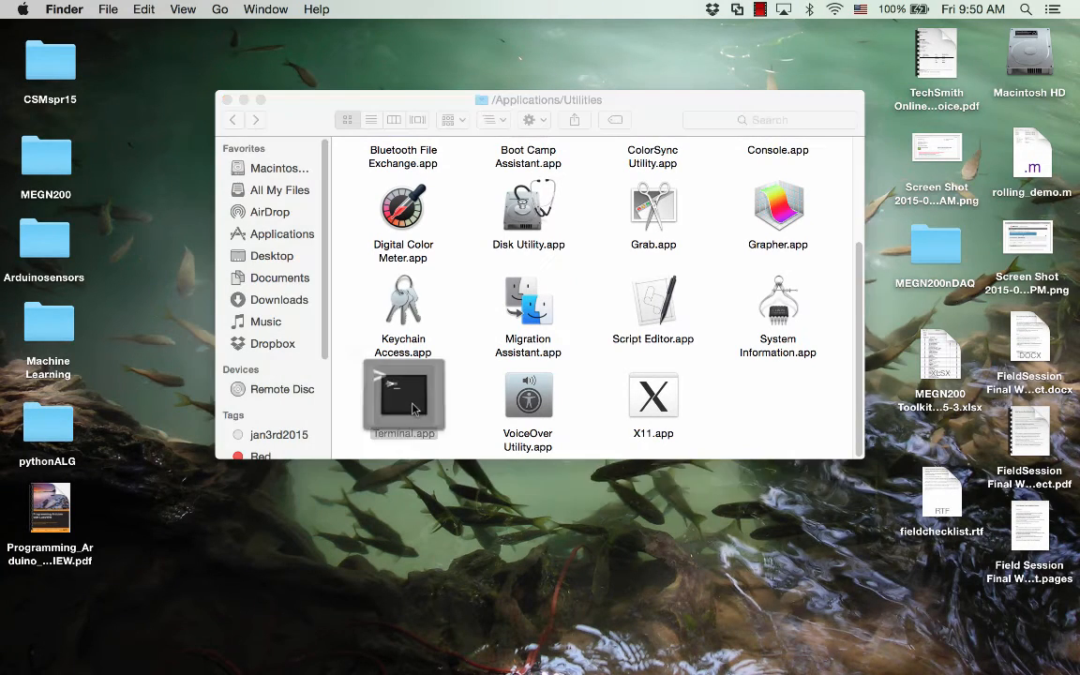
double_click(403, 393)
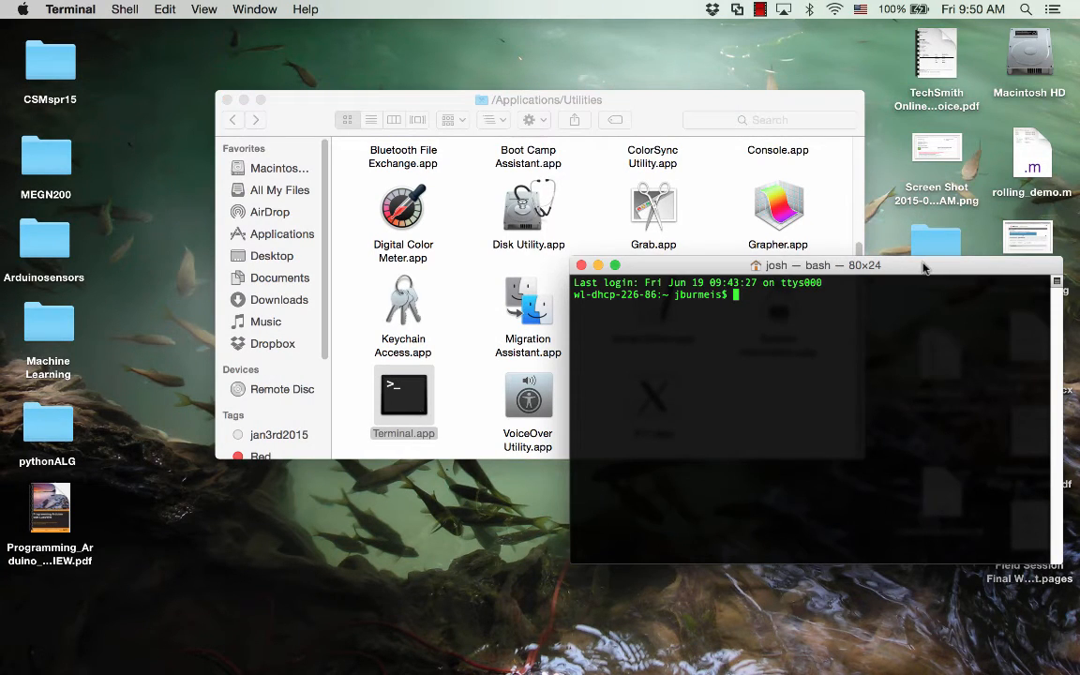
Step: List /dev/tty.* in Terminal and select the /dev/tty.usbserial-DA017PV2 entry for copying
left_click_drag(810, 267, 540, 100)
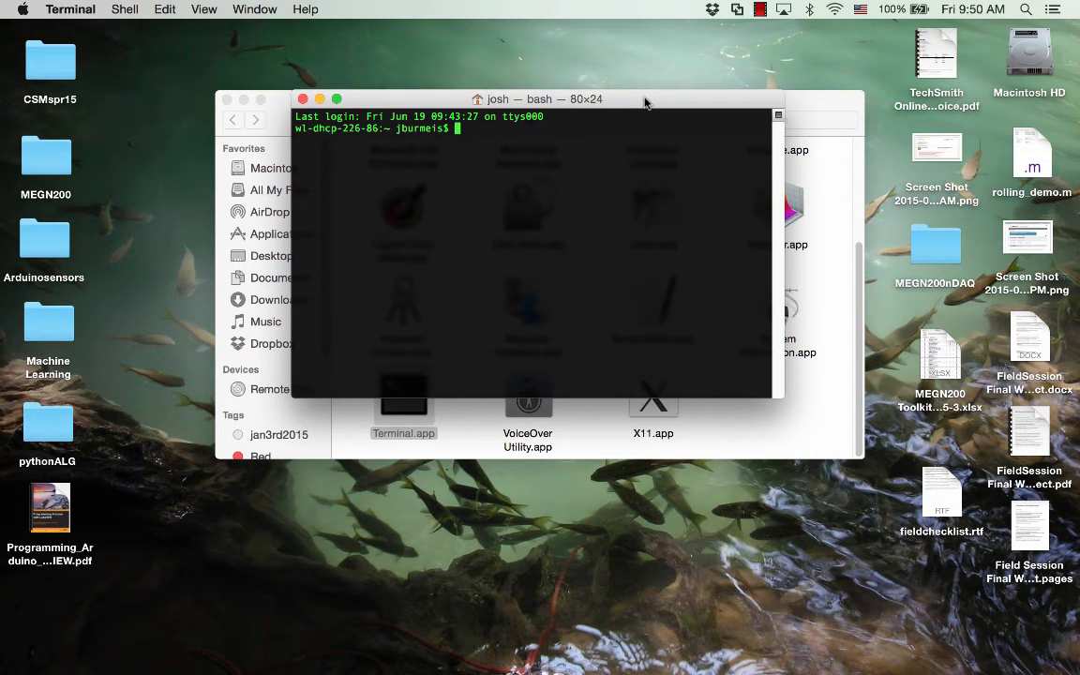
type("ls")
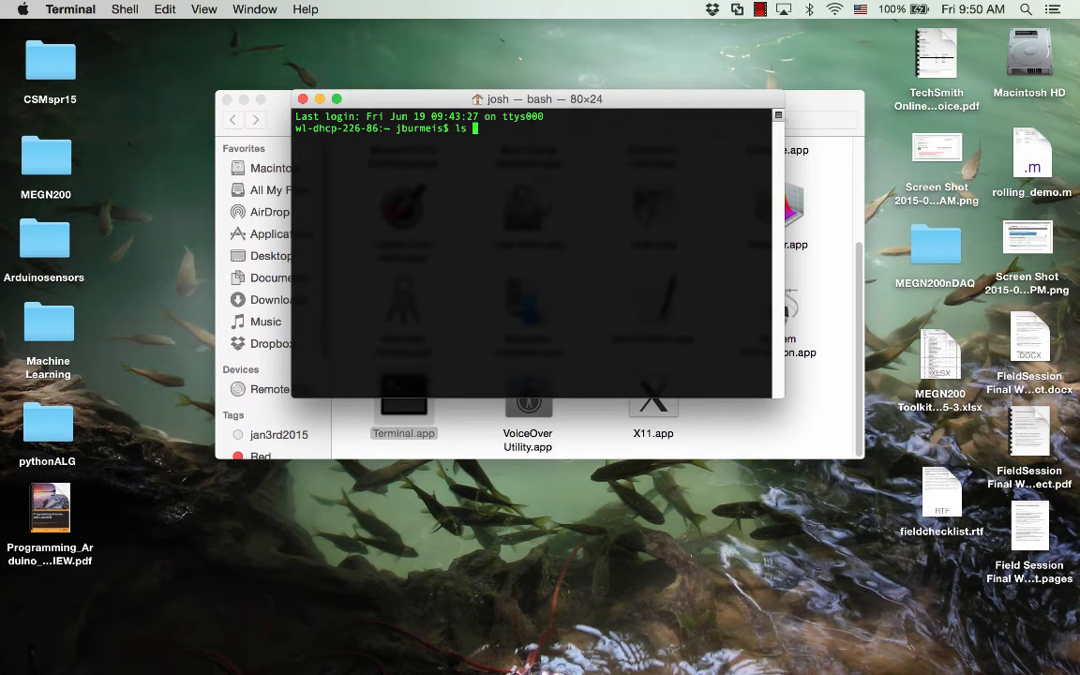
type("/")
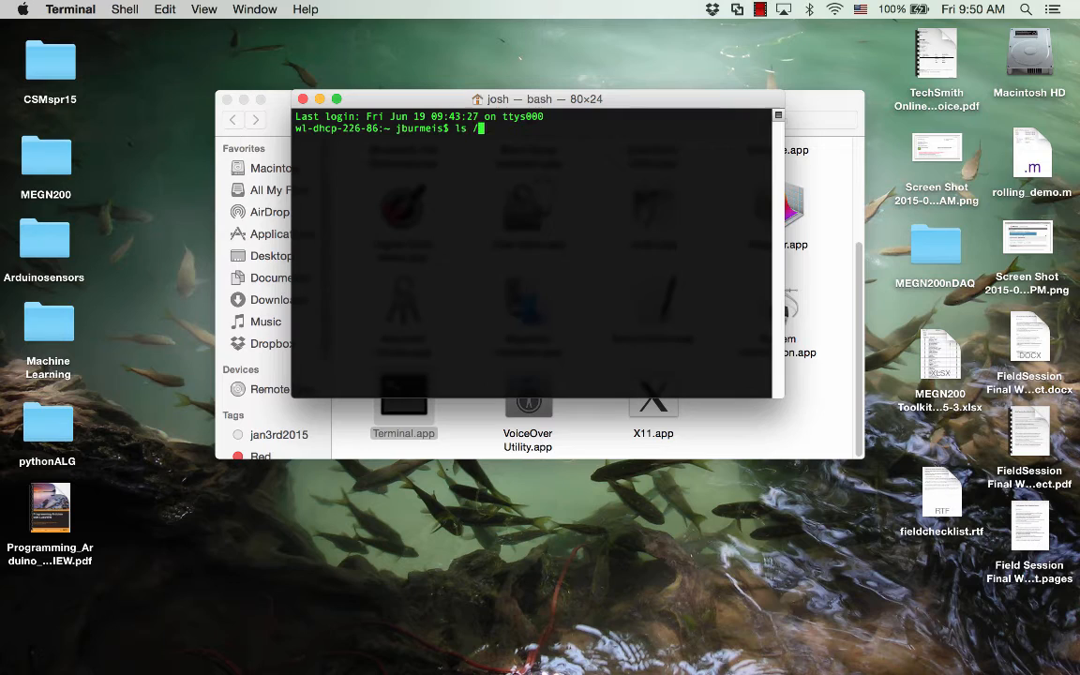
type("dev")
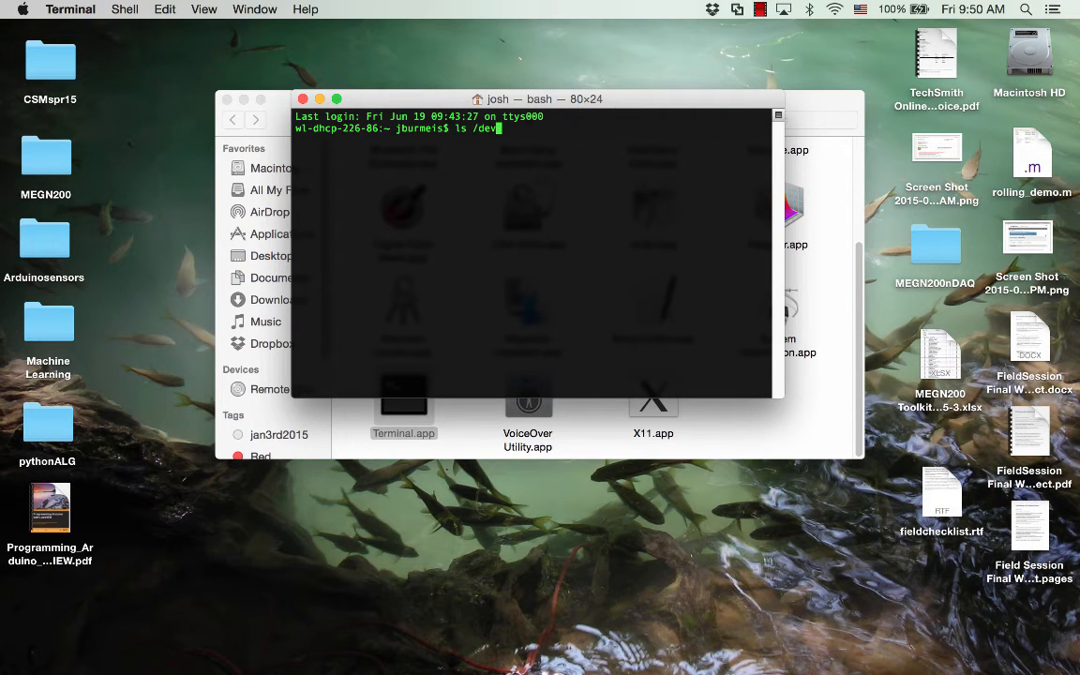
type("tty")
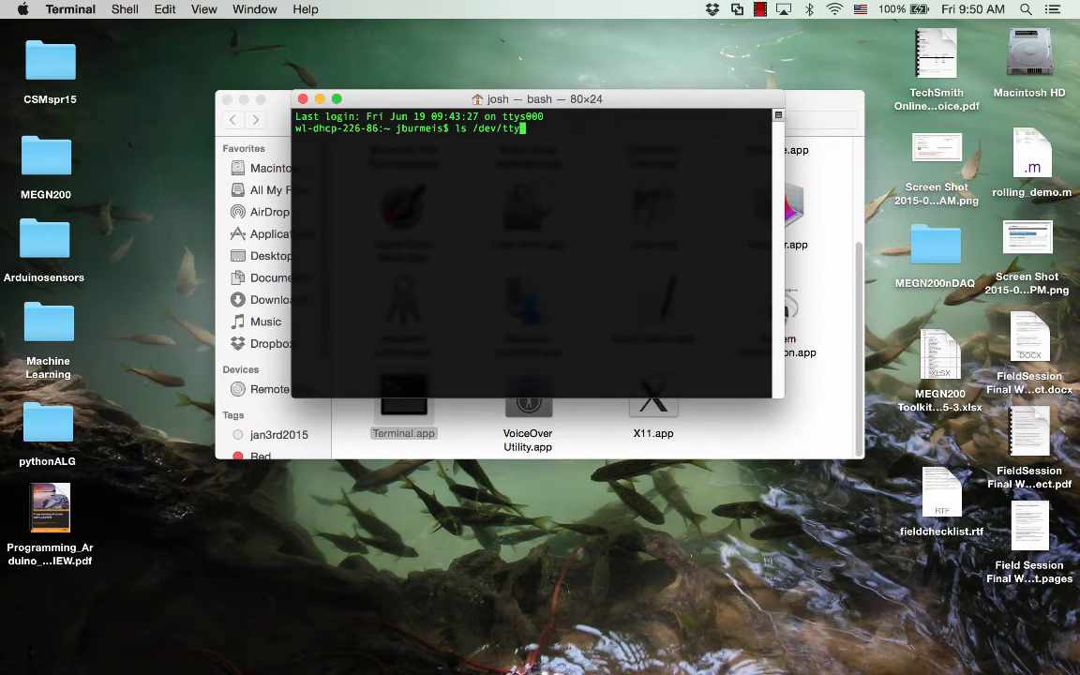
type(".*")
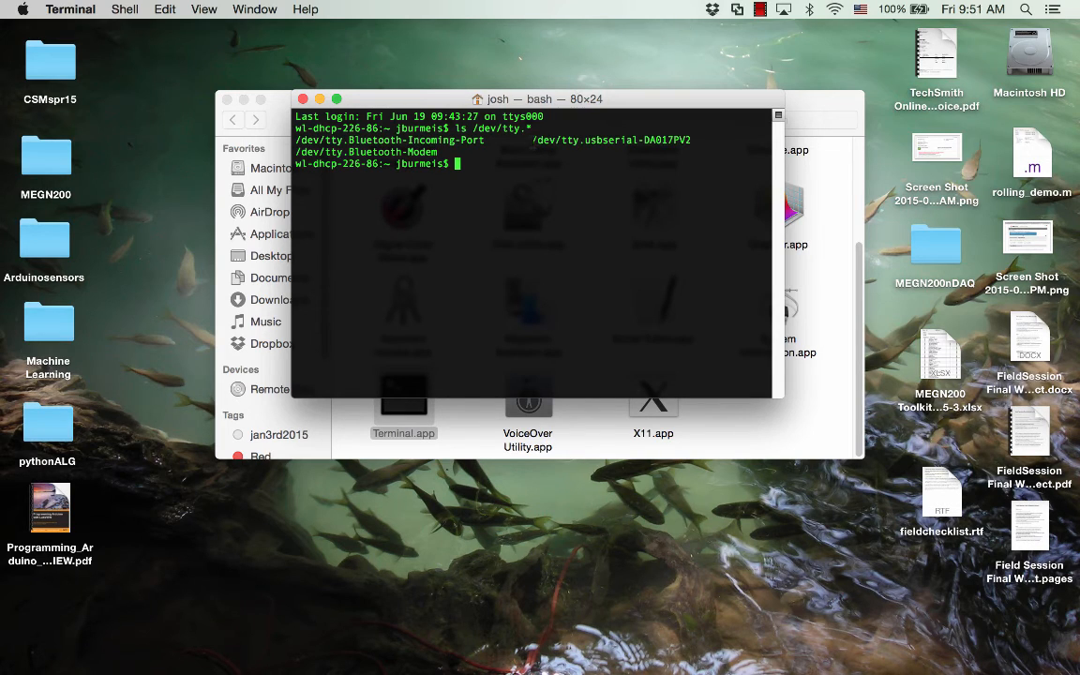
double_click(611, 139)
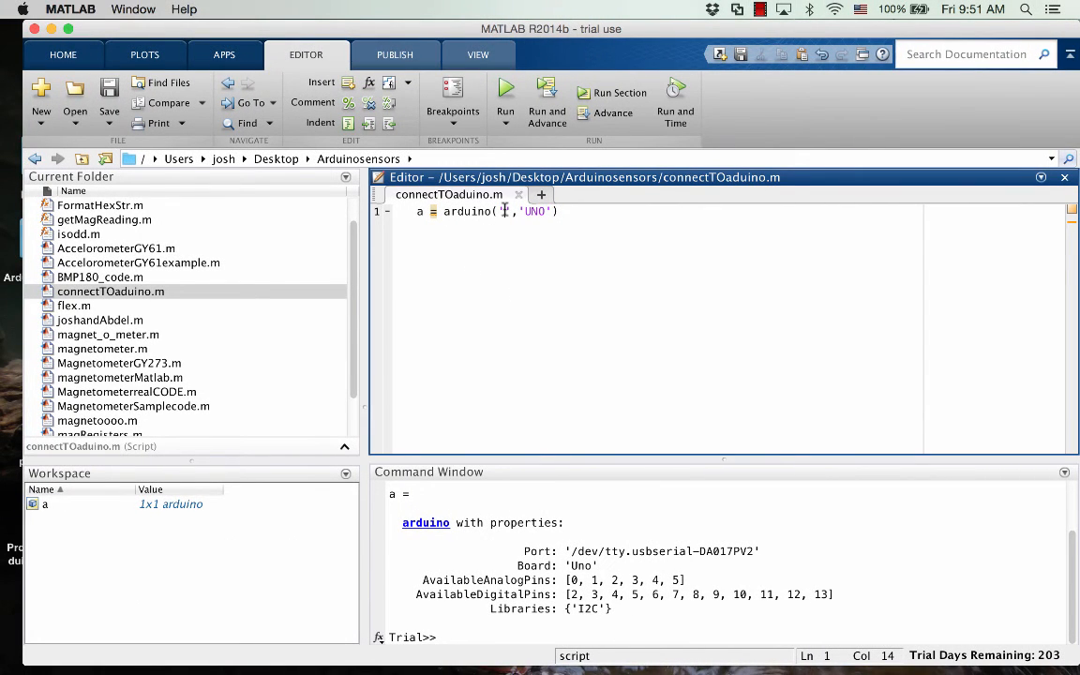
Step: Paste '/dev/tty.usbserial-DA017PV2' as the arduino() port argument in the script
type("'/dev/tty.usbserial-DA017PV2'")
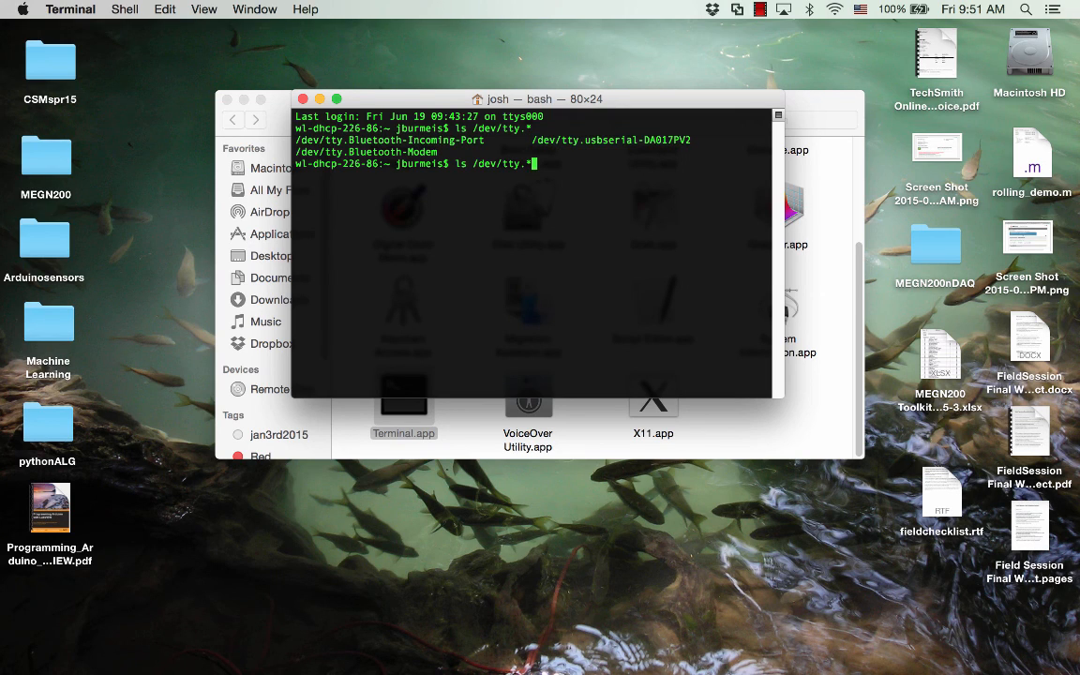
Step: Rerun ls /dev/tty.* to show /dev/tty.usbserial-DA017PV2 again
key("Return")
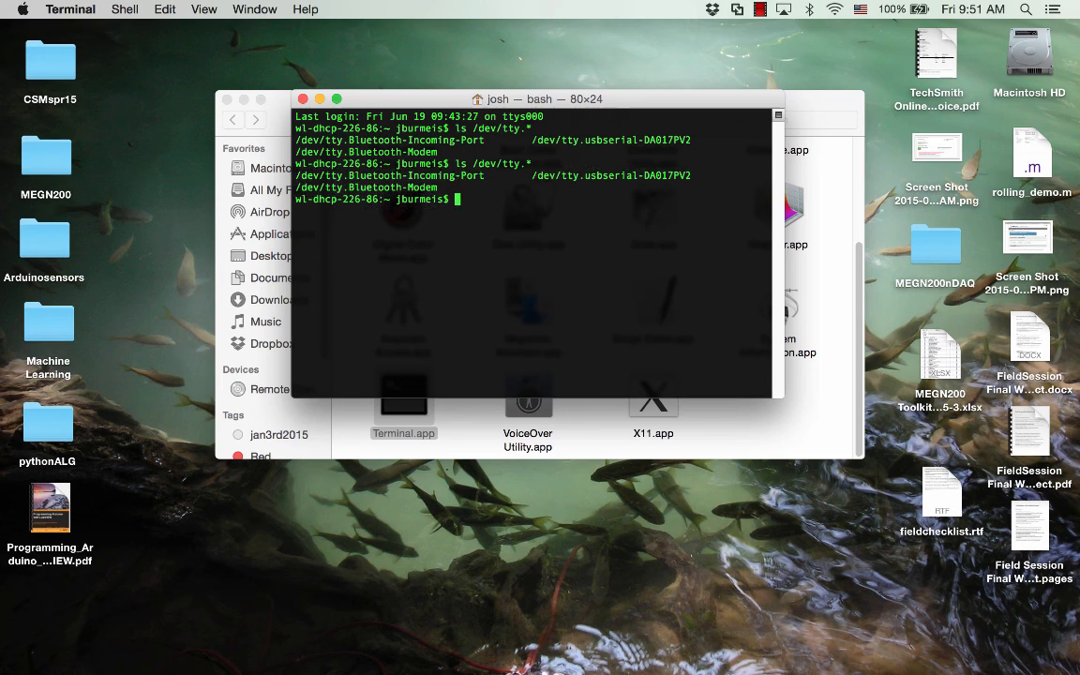